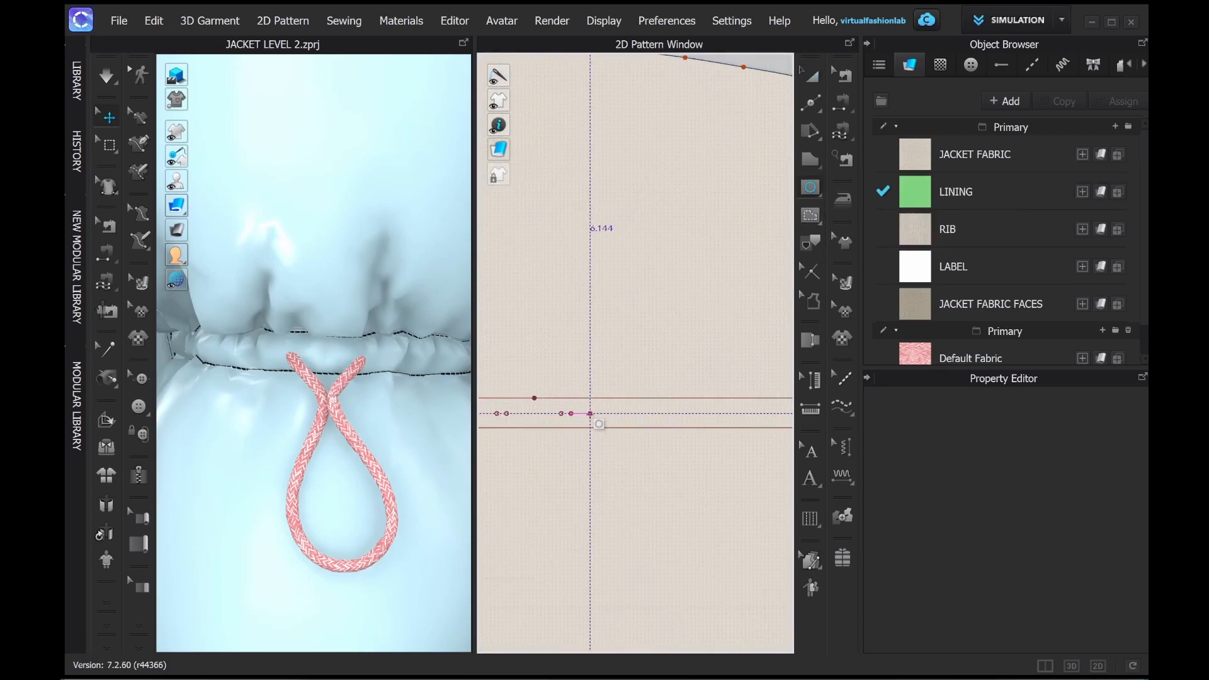
Create a 0.45 in × 0.45 in ellipse at the marked drawcord exit point on the waistband.
{"action": "left_click", "coordinate": [590, 413]}
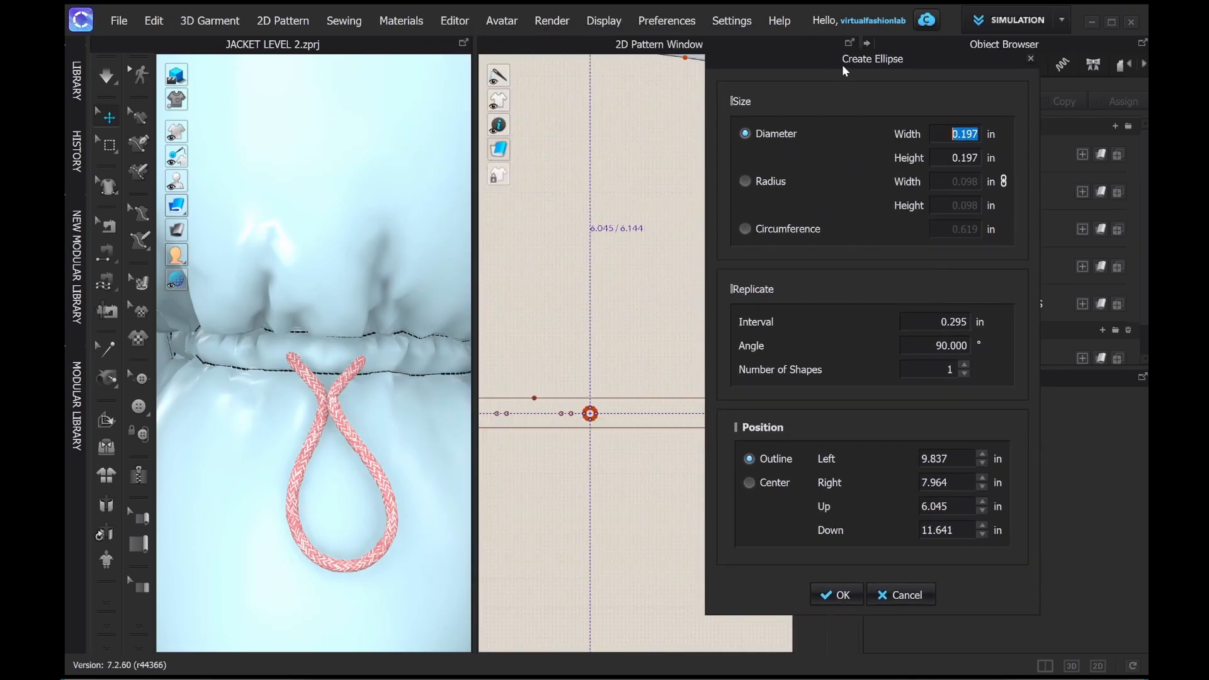
{"action": "type", "text": "0.25"}
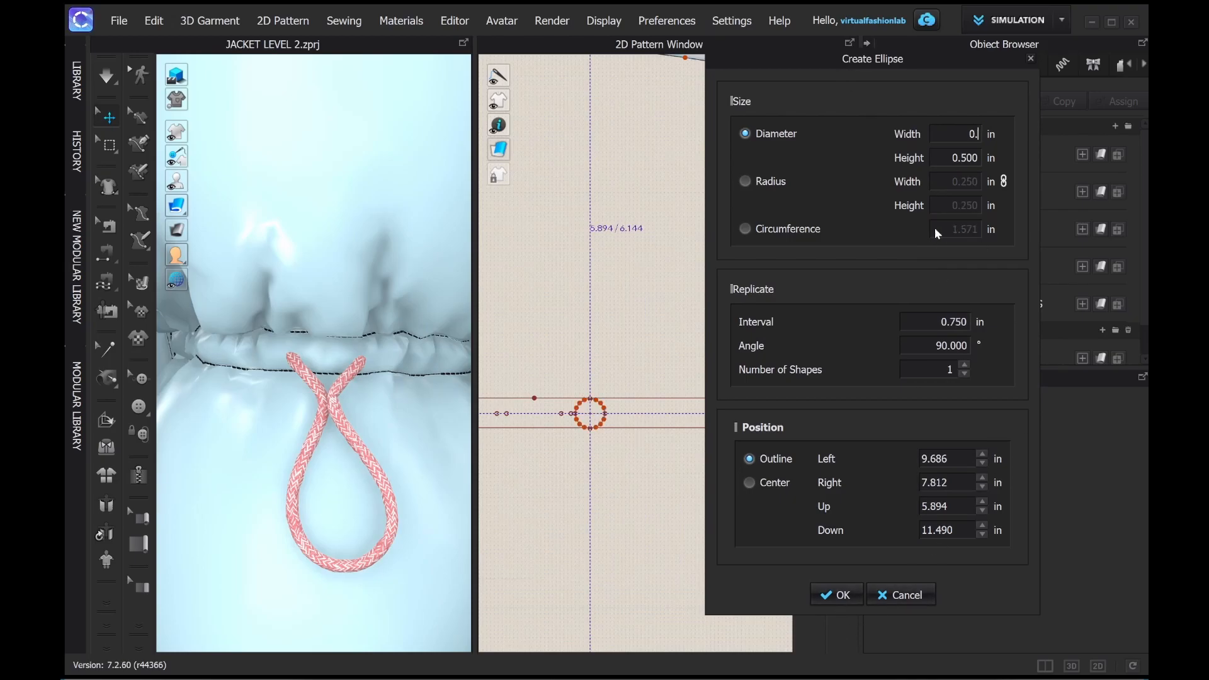
{"action": "type", "text": "0.45"}
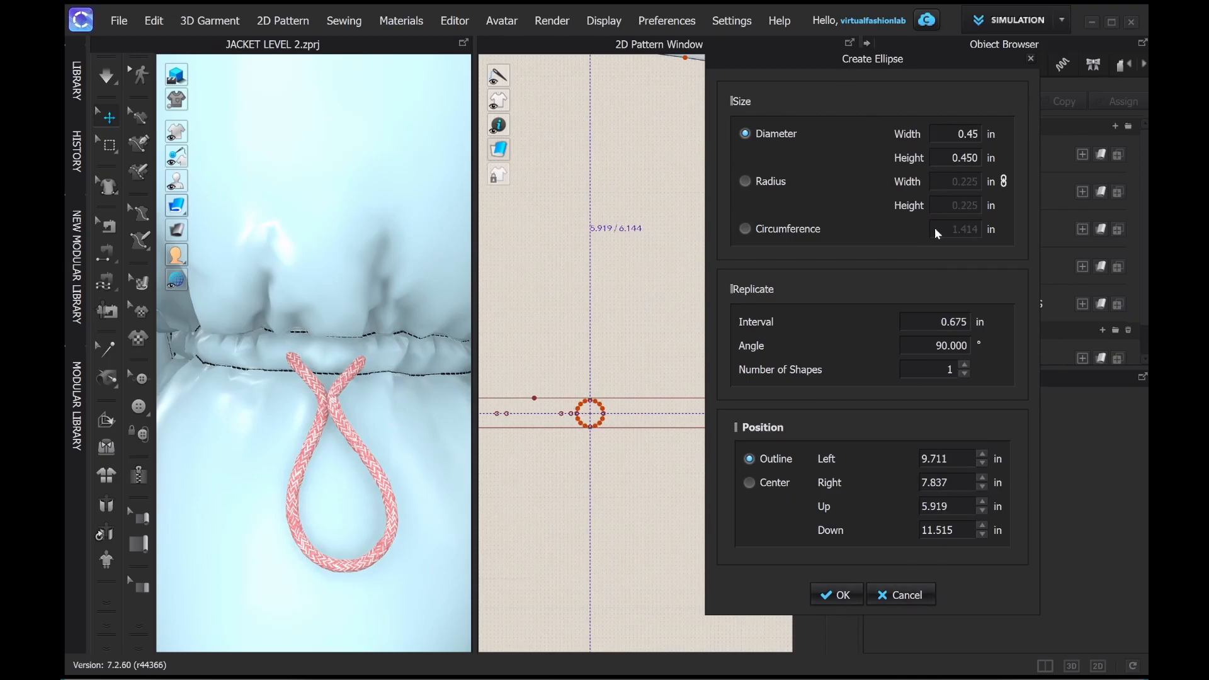
{"action": "left_click", "coordinate": [836, 595]}
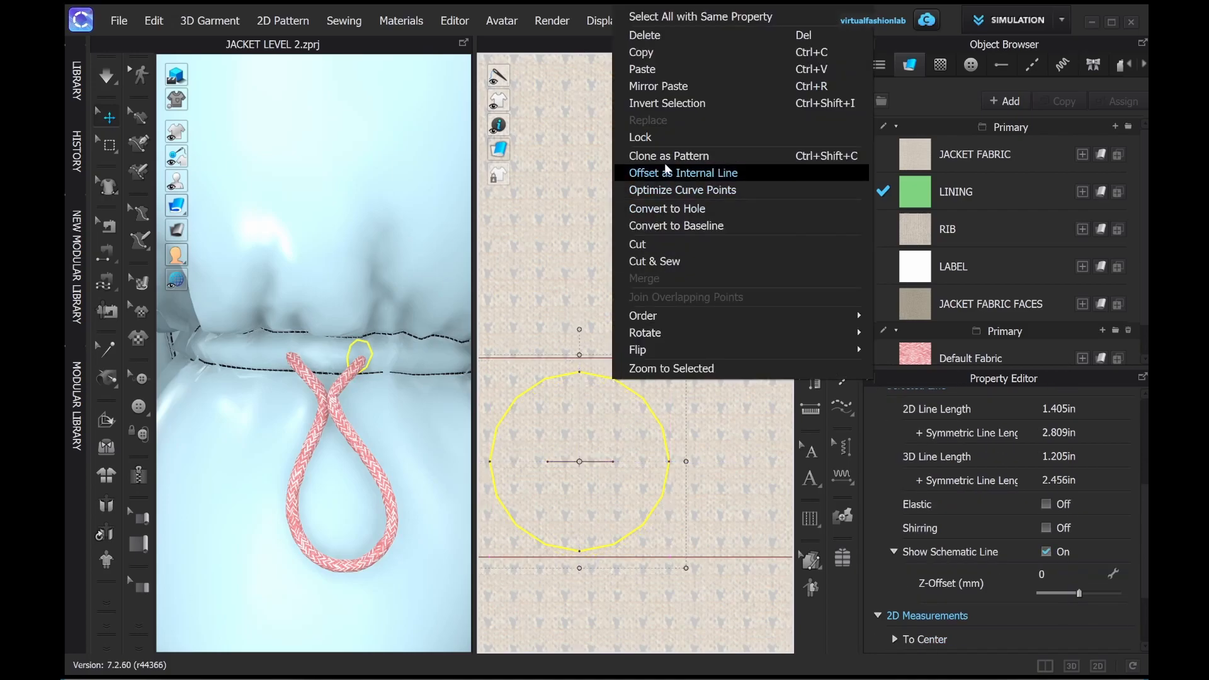
Offset the eyelet circle 0.1 in inward as an internal line and convert the inner circle to a hole.
{"action": "left_click", "coordinate": [683, 172]}
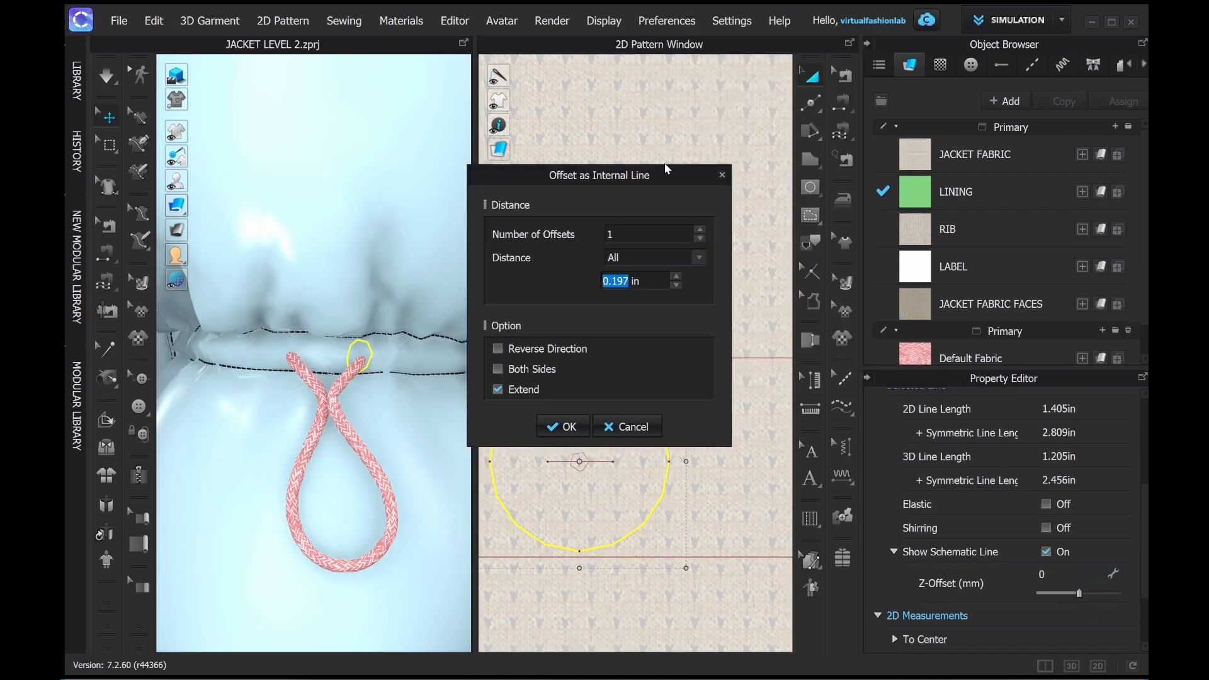
{"action": "type", "text": "0.1"}
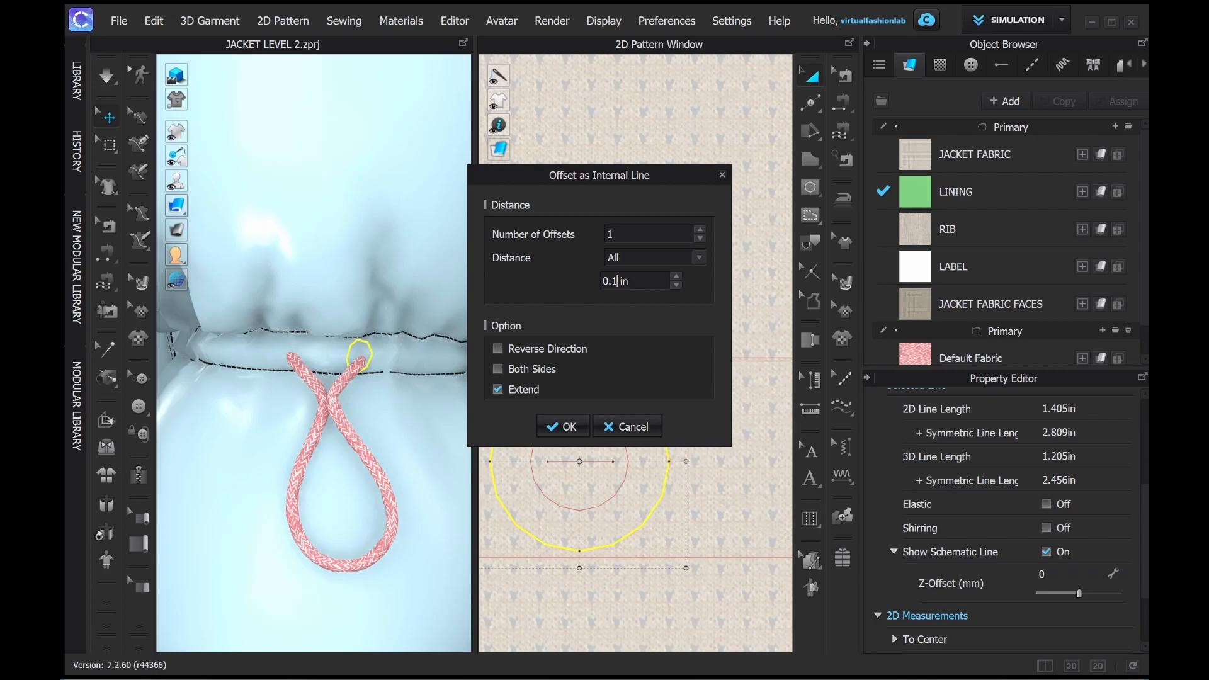
{"action": "left_click", "coordinate": [561, 427]}
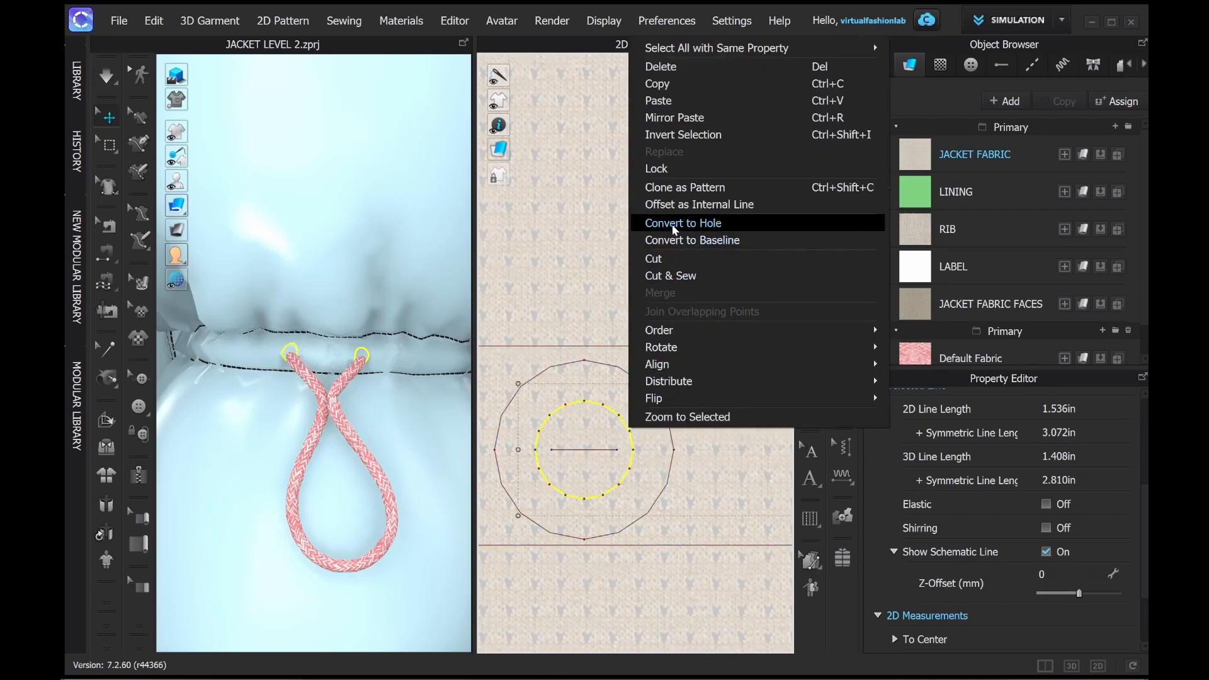
{"action": "left_click", "coordinate": [682, 223]}
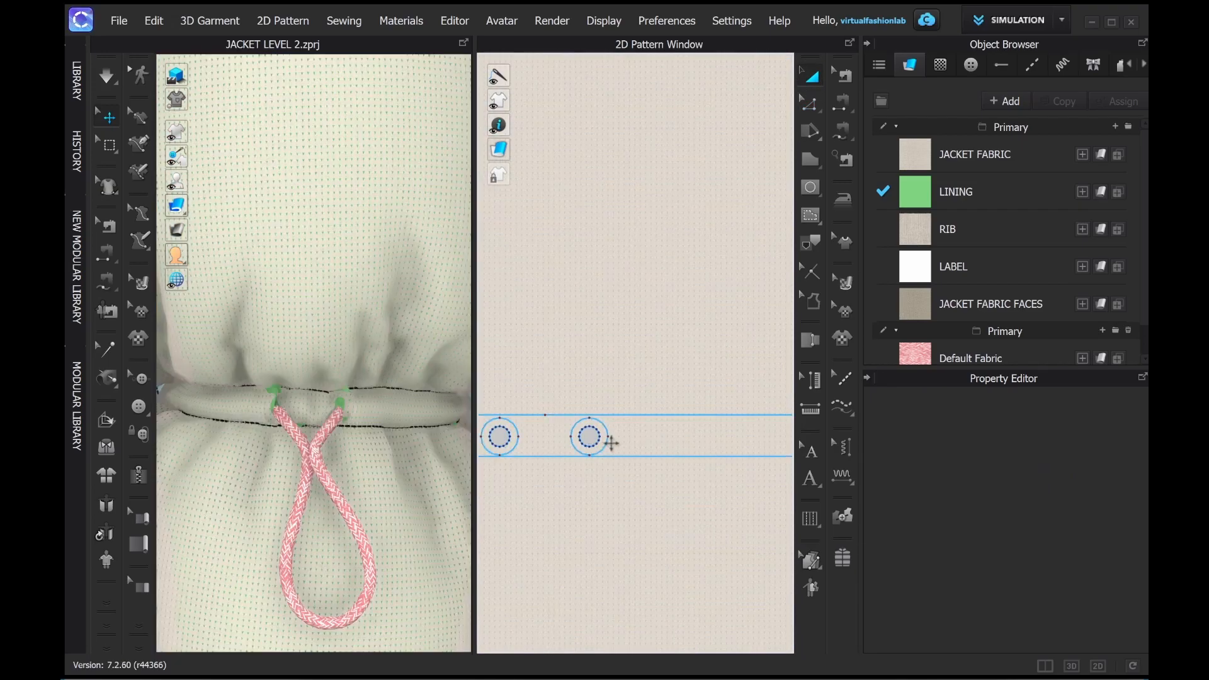
Offset the green eyelet piece's outline inward and cut the inner circle out as a hole.
{"action": "right_click", "coordinate": [588, 437]}
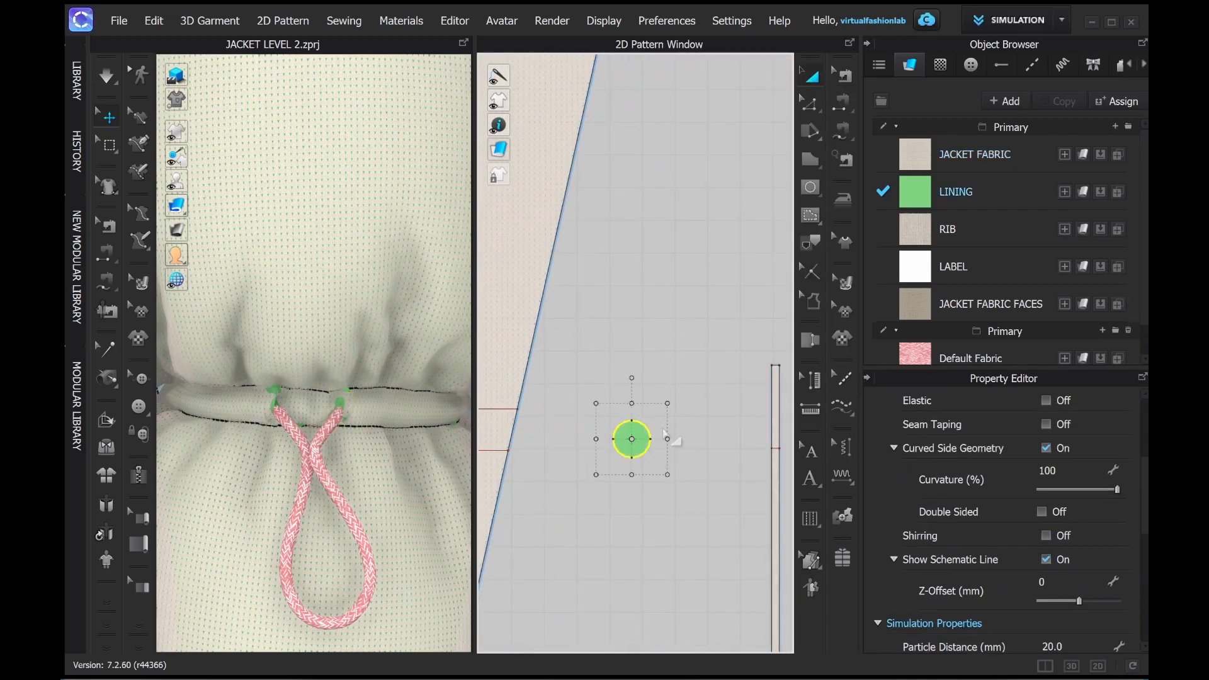
{"action": "right_click", "coordinate": [631, 439]}
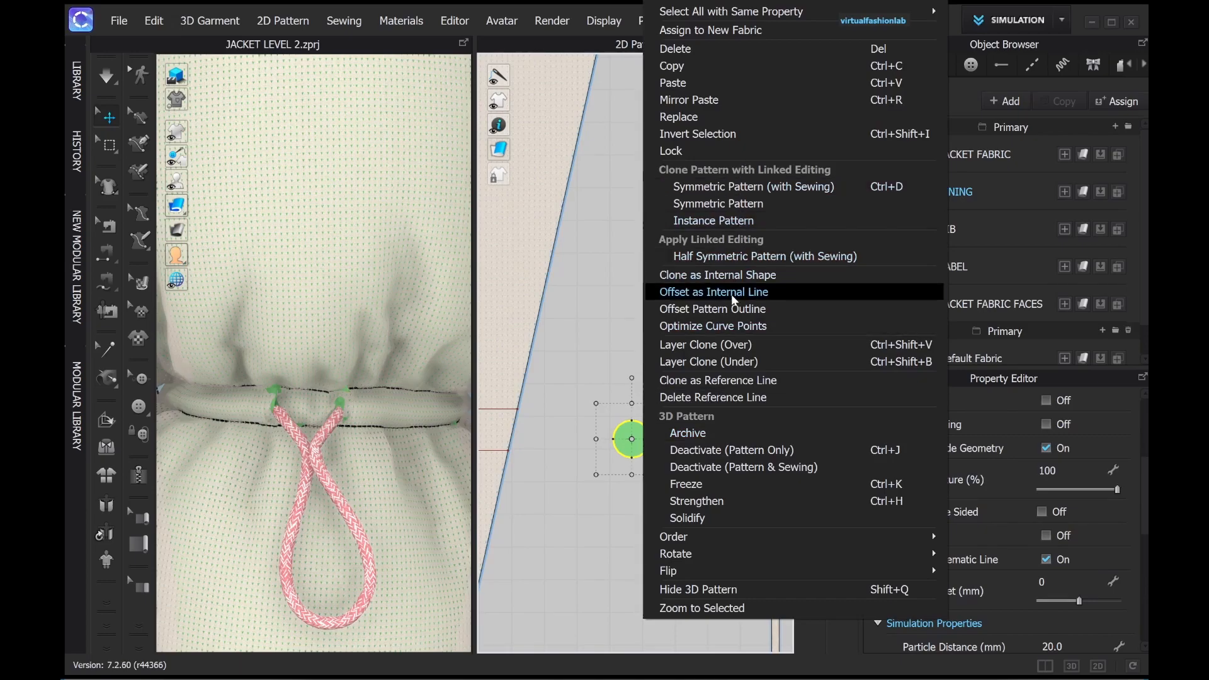
{"action": "left_click", "coordinate": [713, 291]}
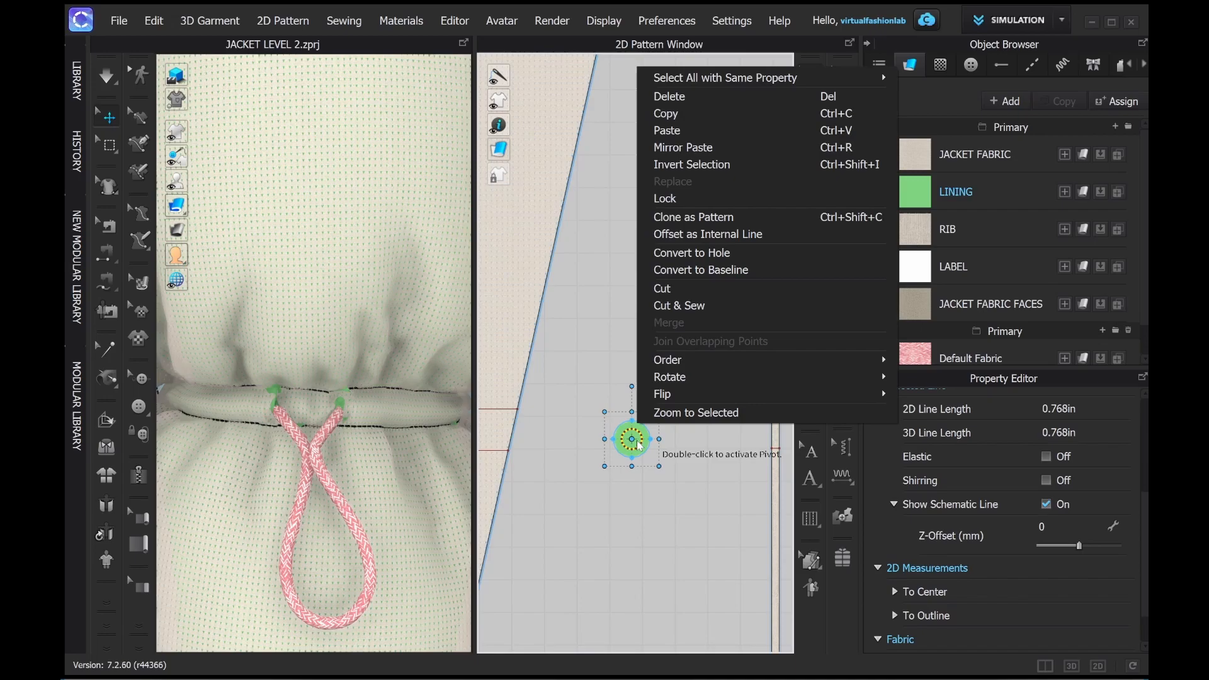
{"action": "mouse_move", "coordinate": [692, 164]}
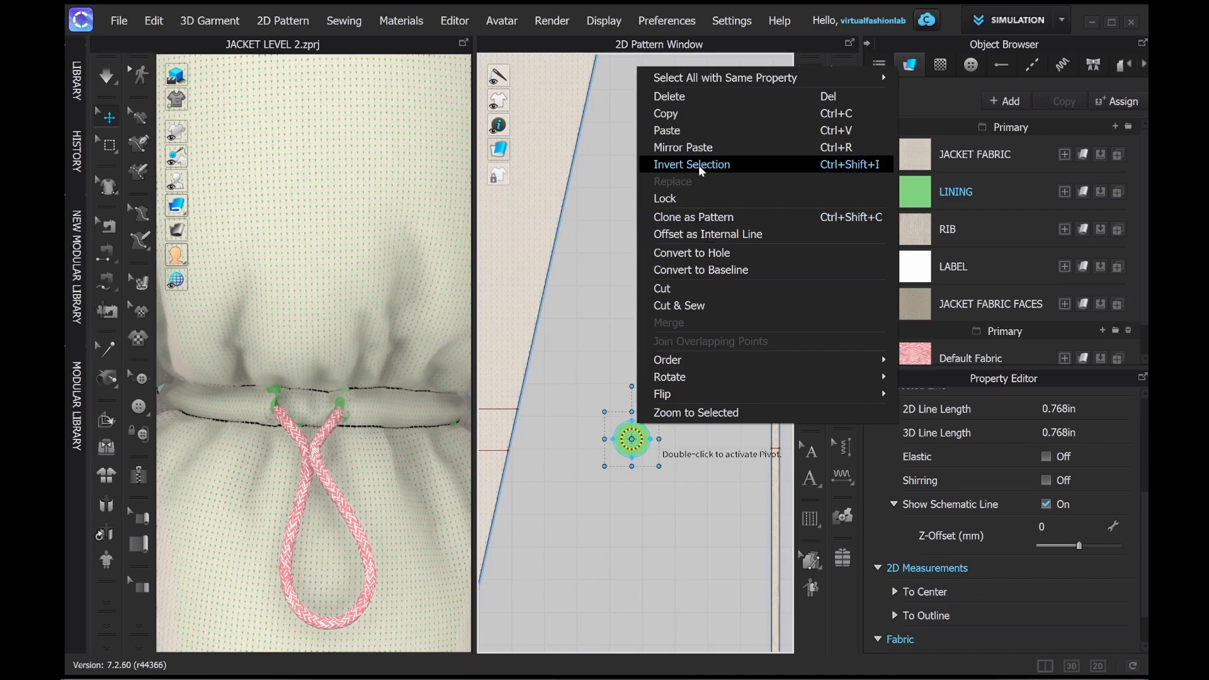
{"action": "mouse_move", "coordinate": [702, 253]}
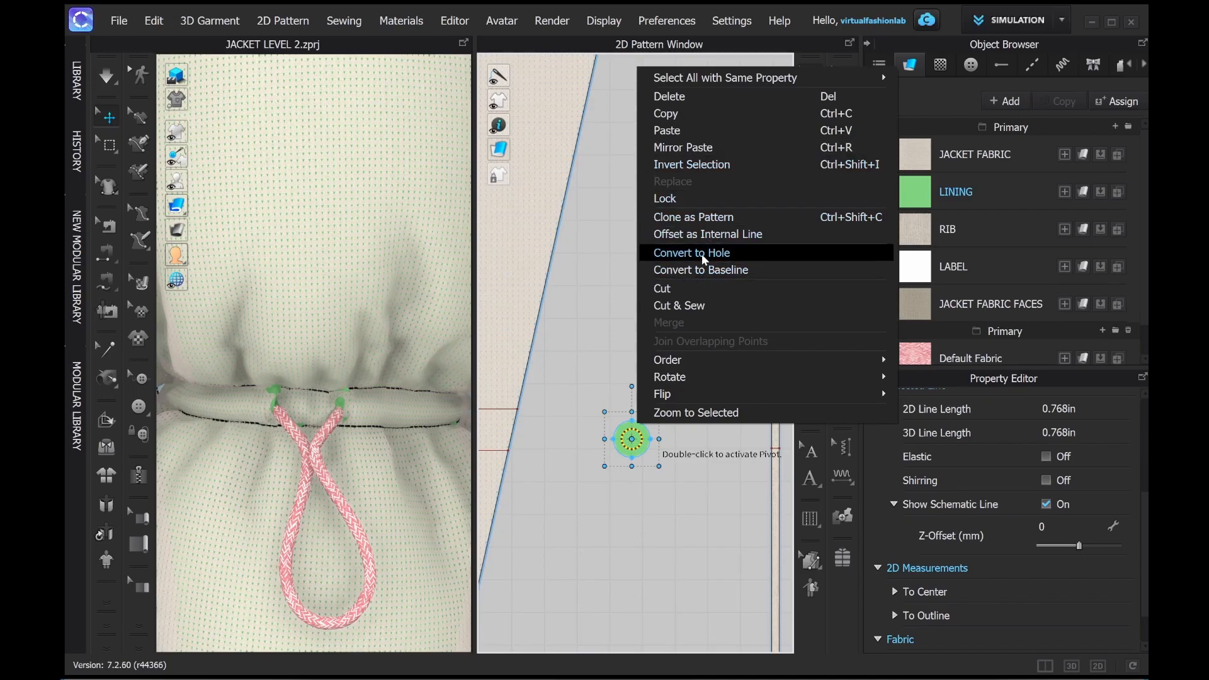
{"action": "left_click", "coordinate": [691, 252]}
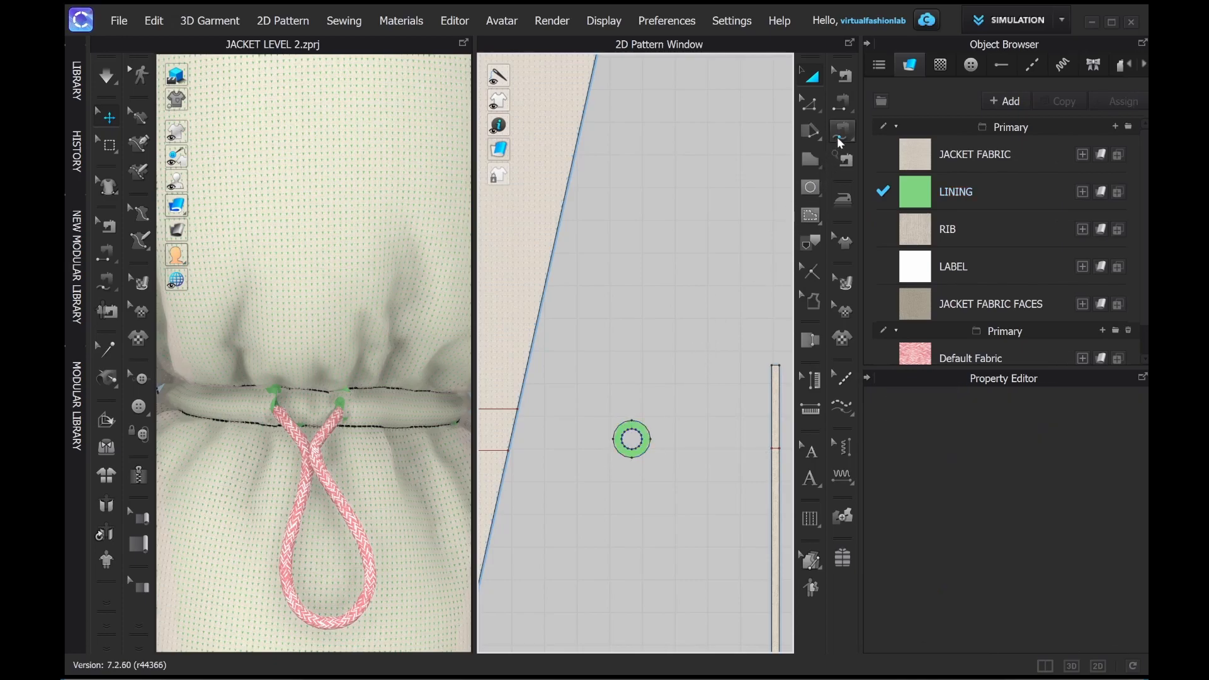
{"action": "left_click", "coordinate": [956, 191]}
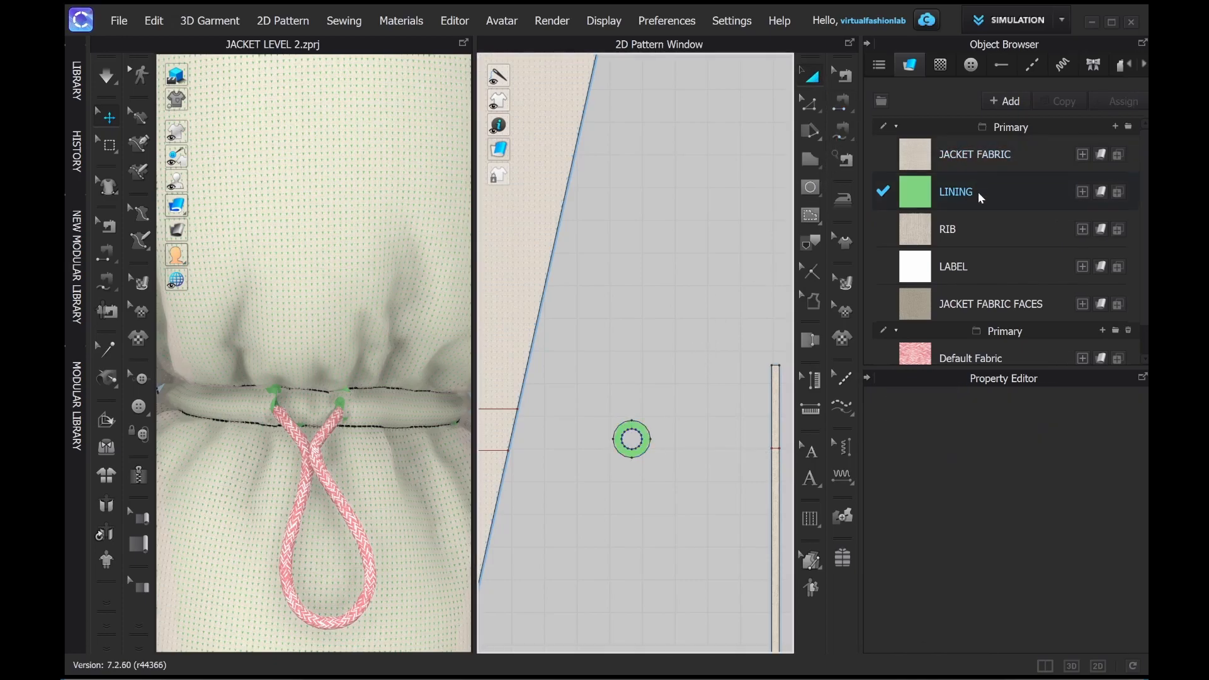
Duplicate the LABEL fabric and start renaming the copy 'EYEE' for the eyelets.
{"action": "left_click", "coordinate": [954, 265]}
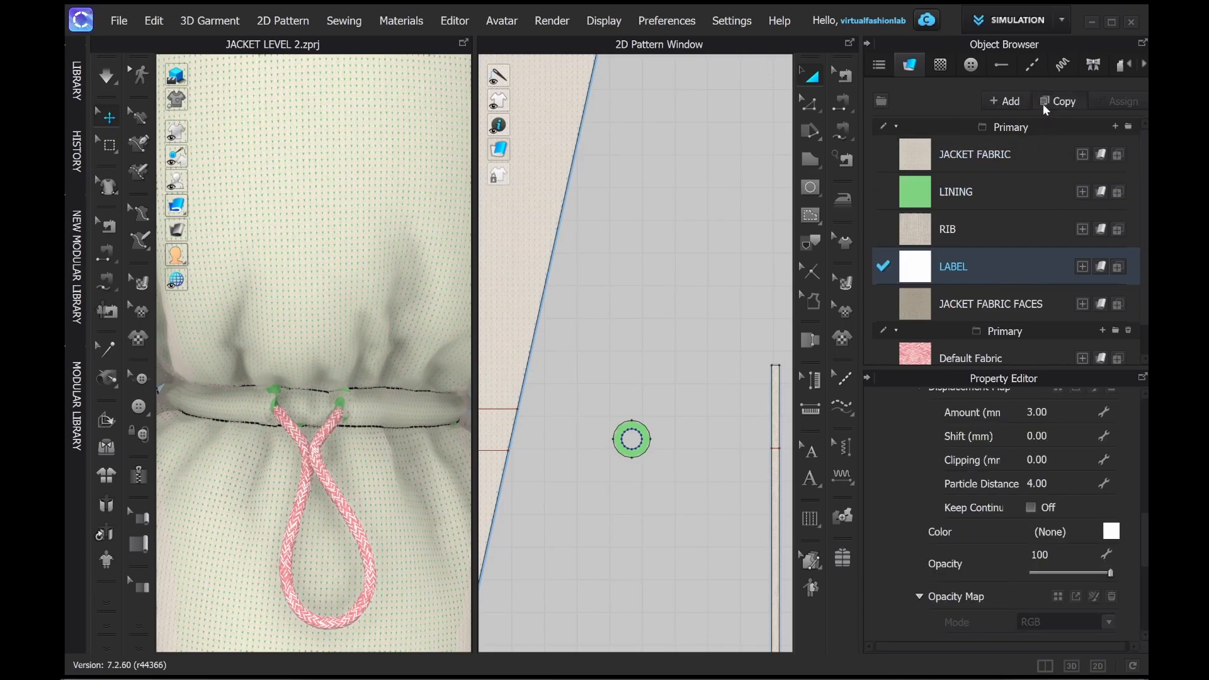
{"action": "left_click", "coordinate": [1059, 101]}
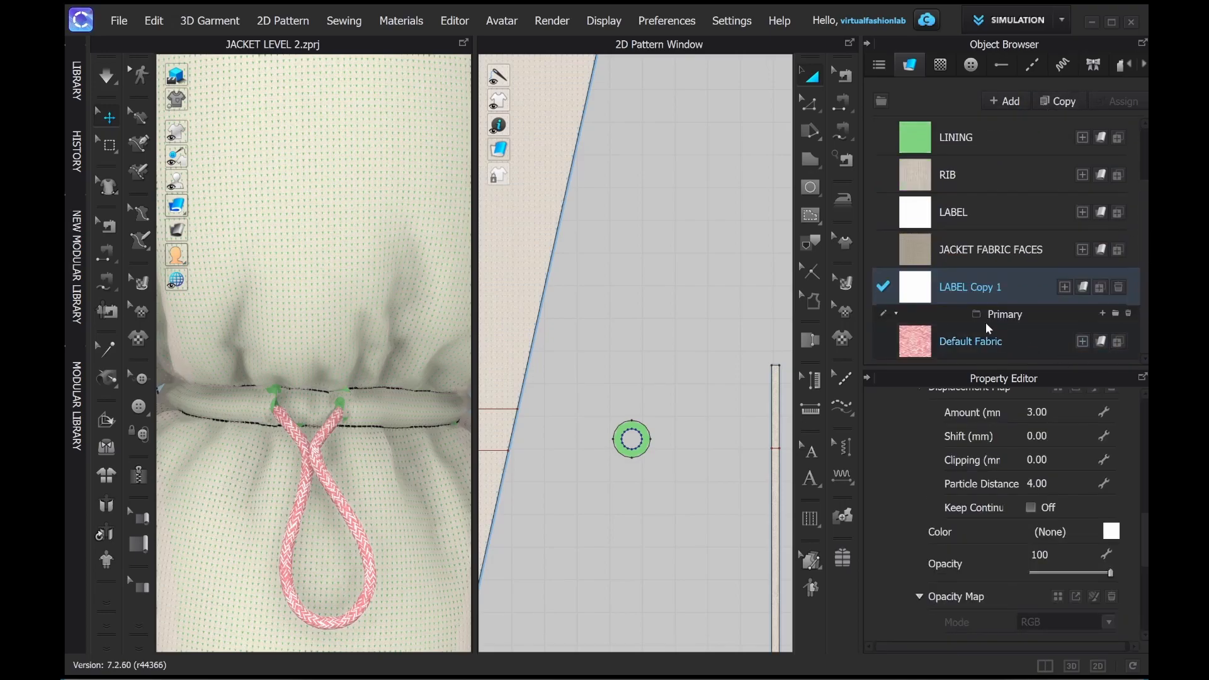
{"action": "double_click", "coordinate": [970, 286]}
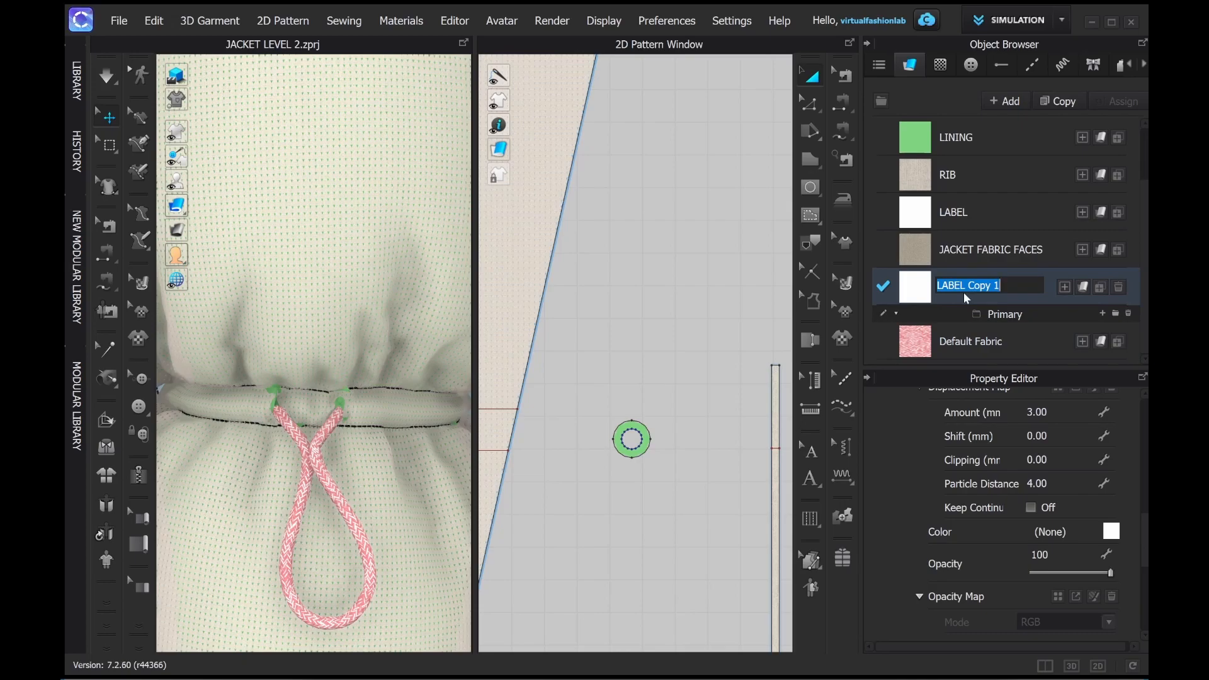
{"action": "type", "text": "EYEE"}
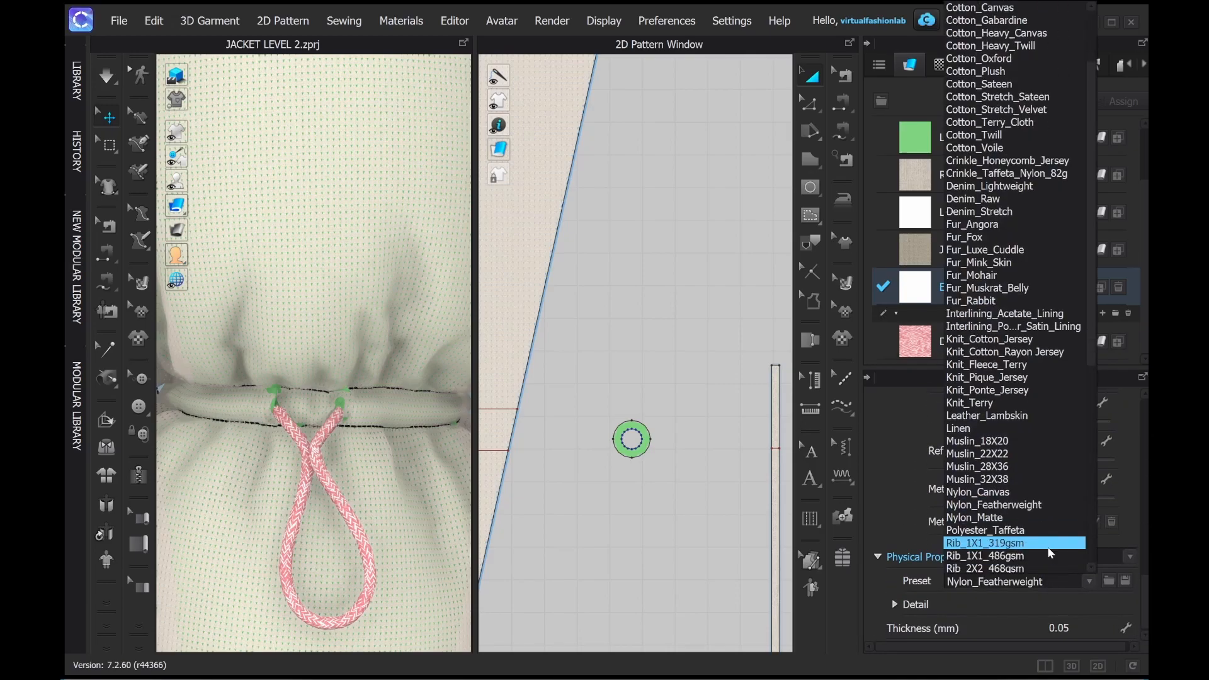
{"action": "scroll", "scroll_direction": "down", "scroll_amount": 3}
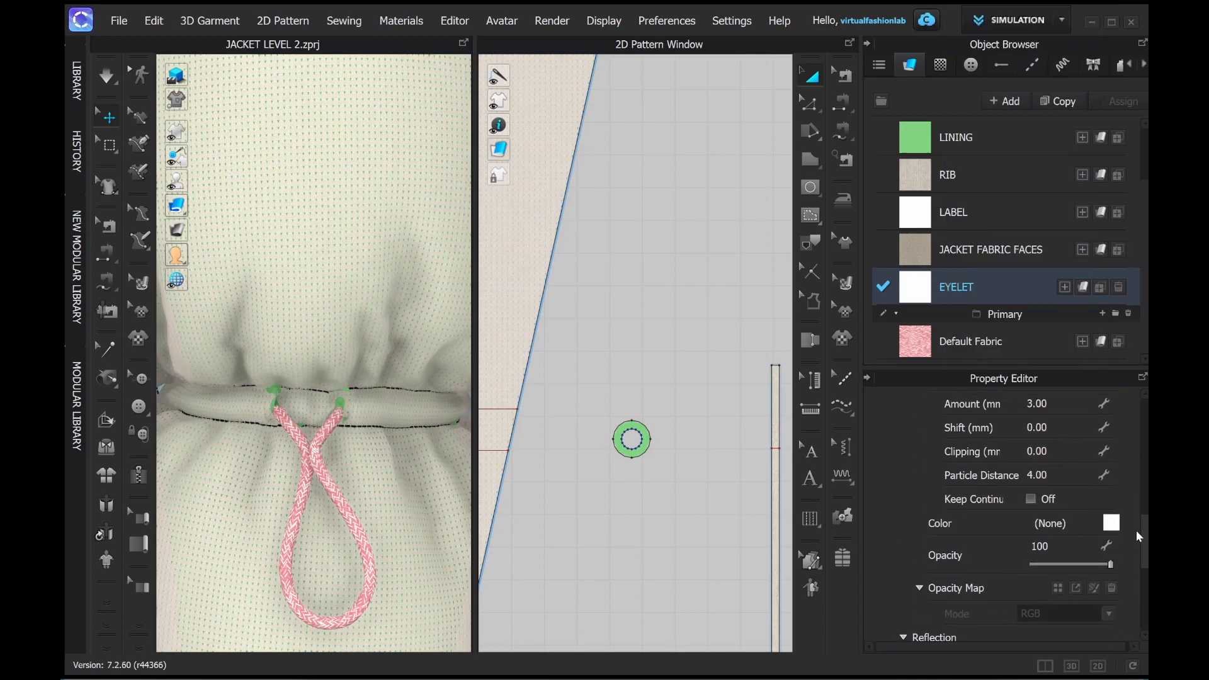
{"action": "scroll", "scroll_direction": "down", "scroll_amount": 3}
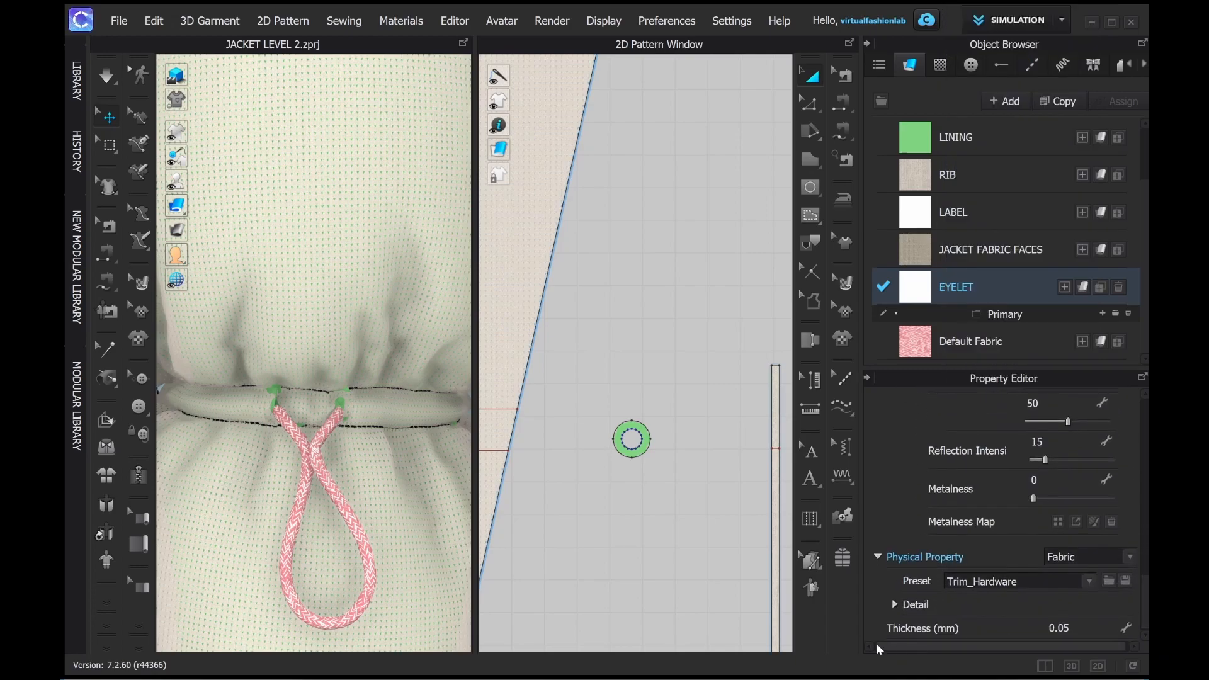
{"action": "left_click", "coordinate": [916, 604]}
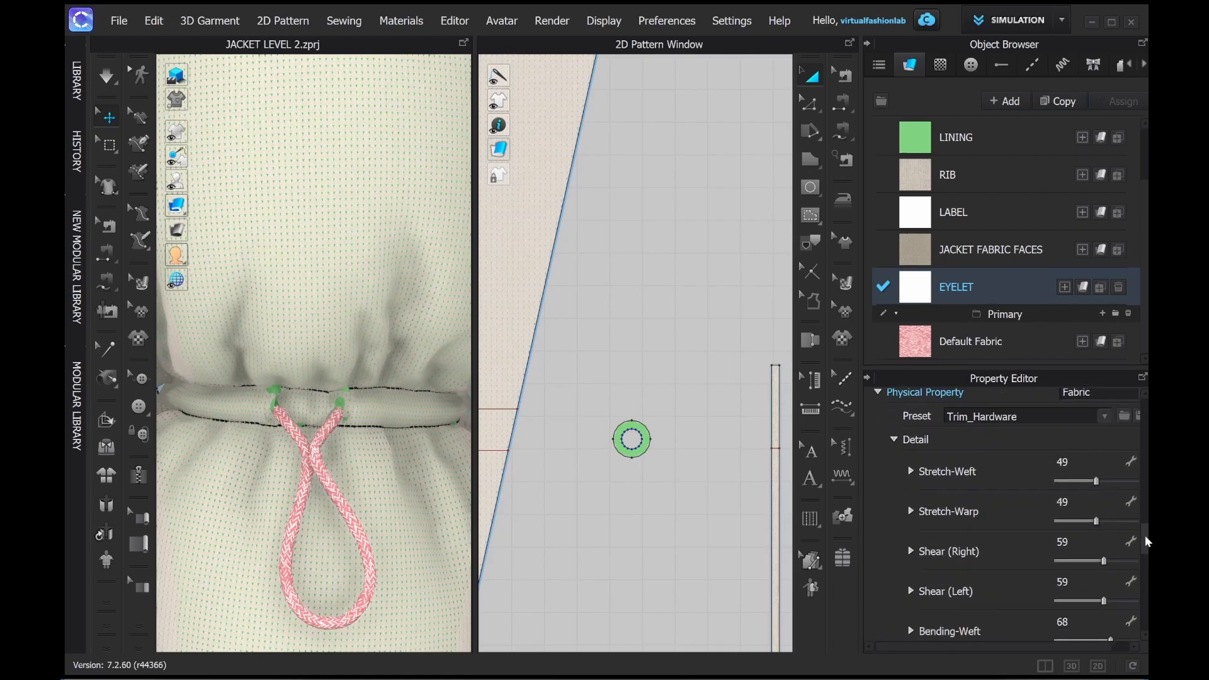
{"action": "scroll", "scroll_direction": "down", "scroll_amount": 3}
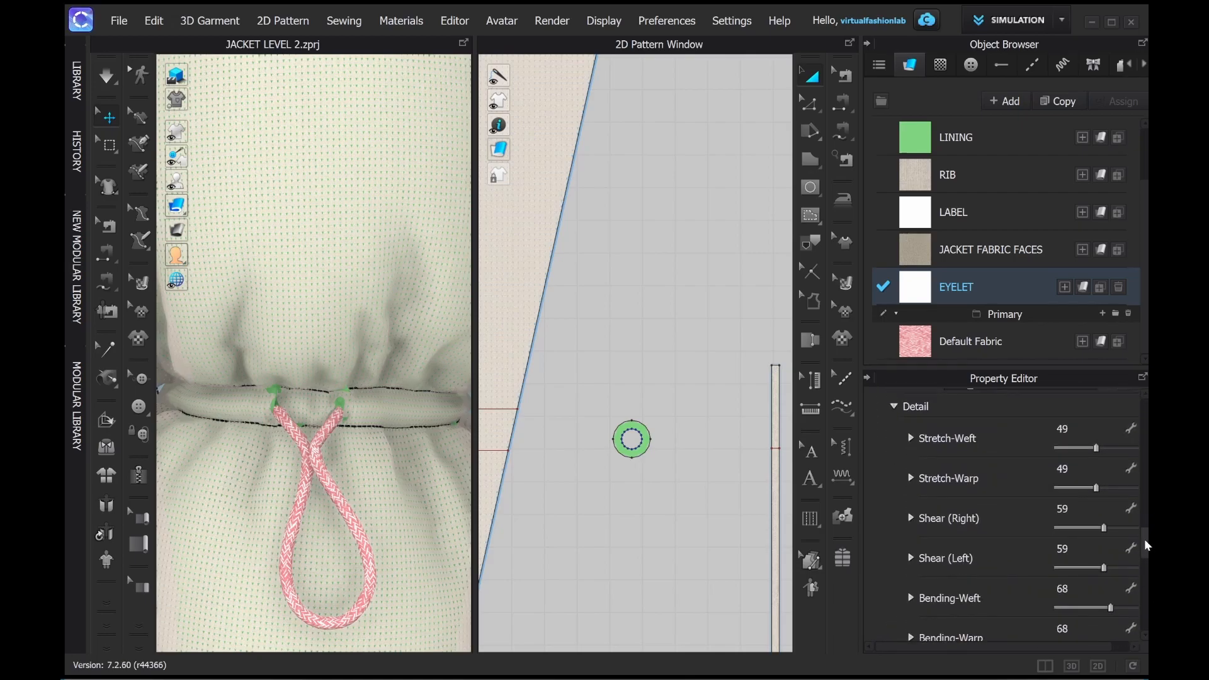
{"action": "scroll", "scroll_direction": "down", "scroll_amount": 3}
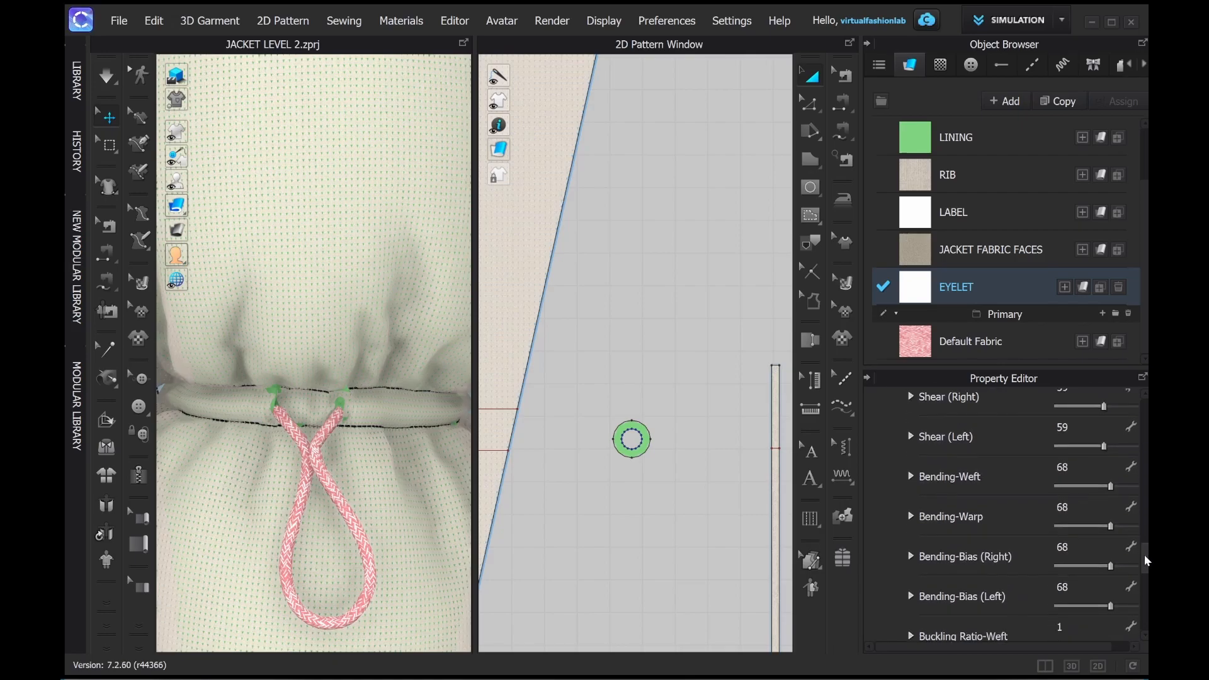
{"action": "scroll", "scroll_direction": "down", "scroll_amount": 3}
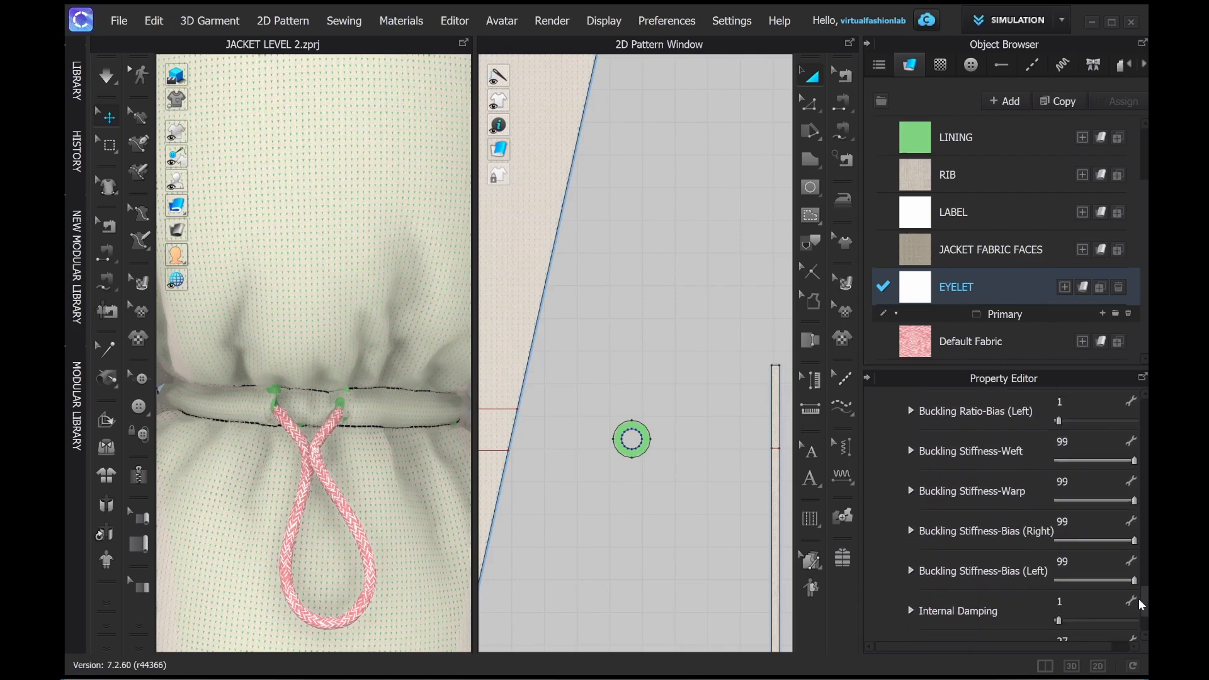
{"action": "scroll", "scroll_direction": "down", "scroll_amount": 3}
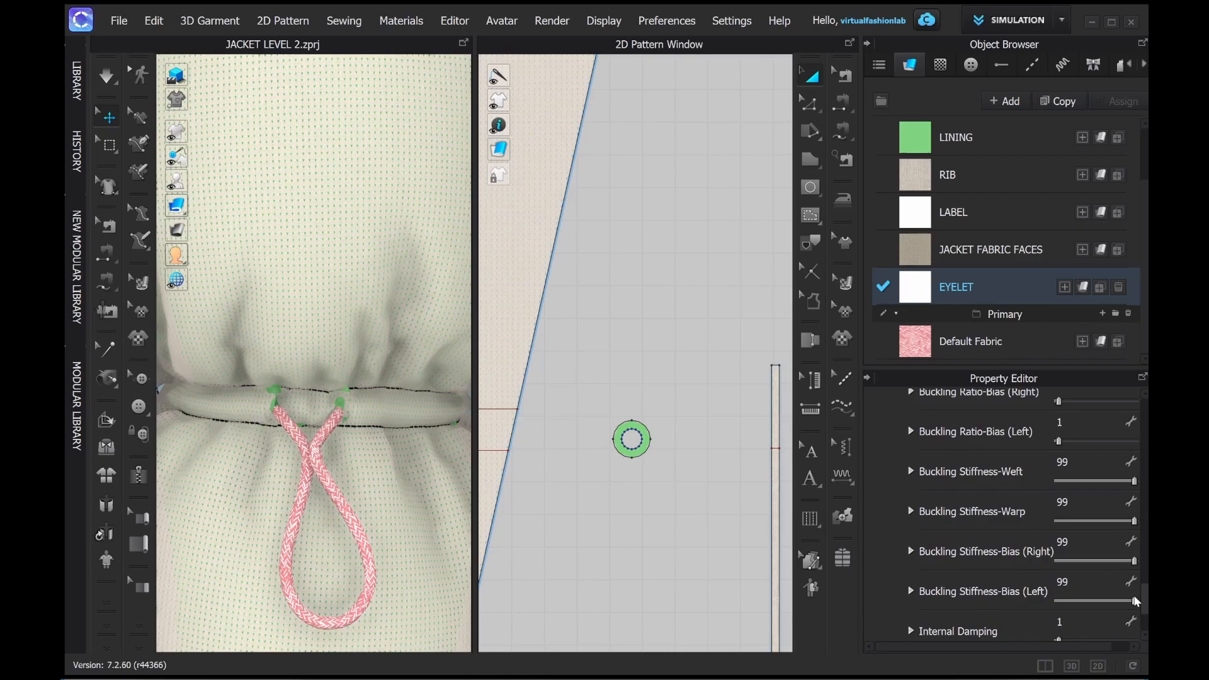
{"action": "mouse_move", "coordinate": [996, 306]}
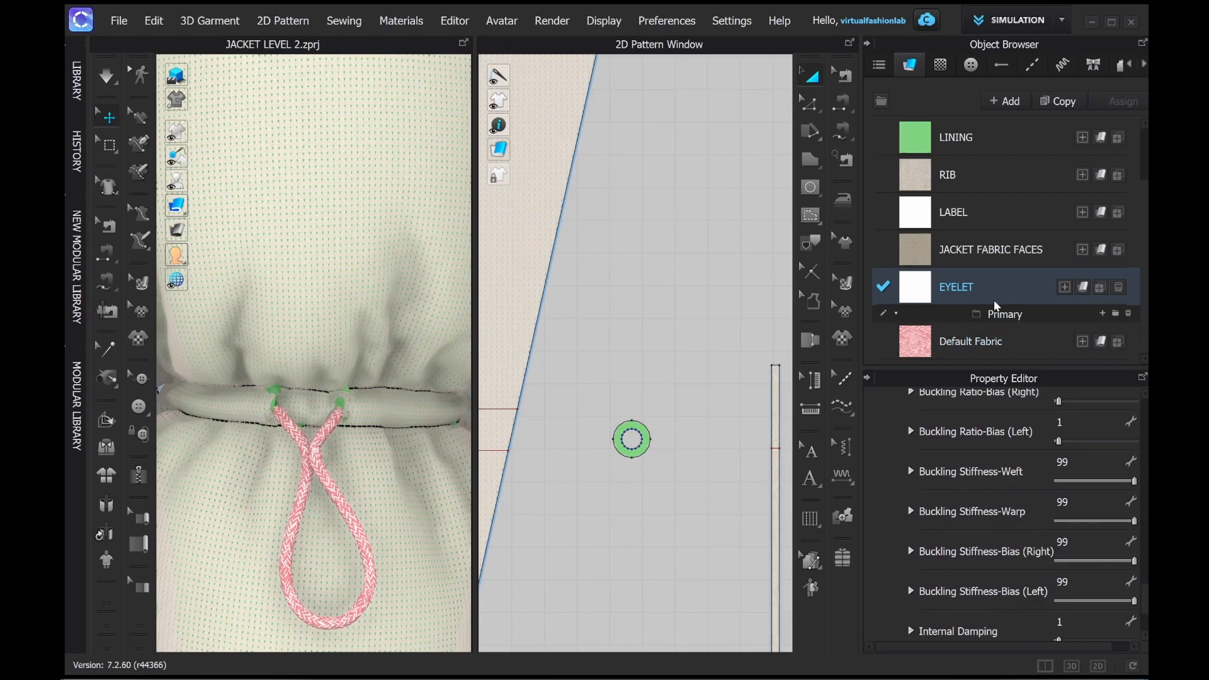
{"action": "scroll", "scroll_direction": "down", "scroll_amount": 3}
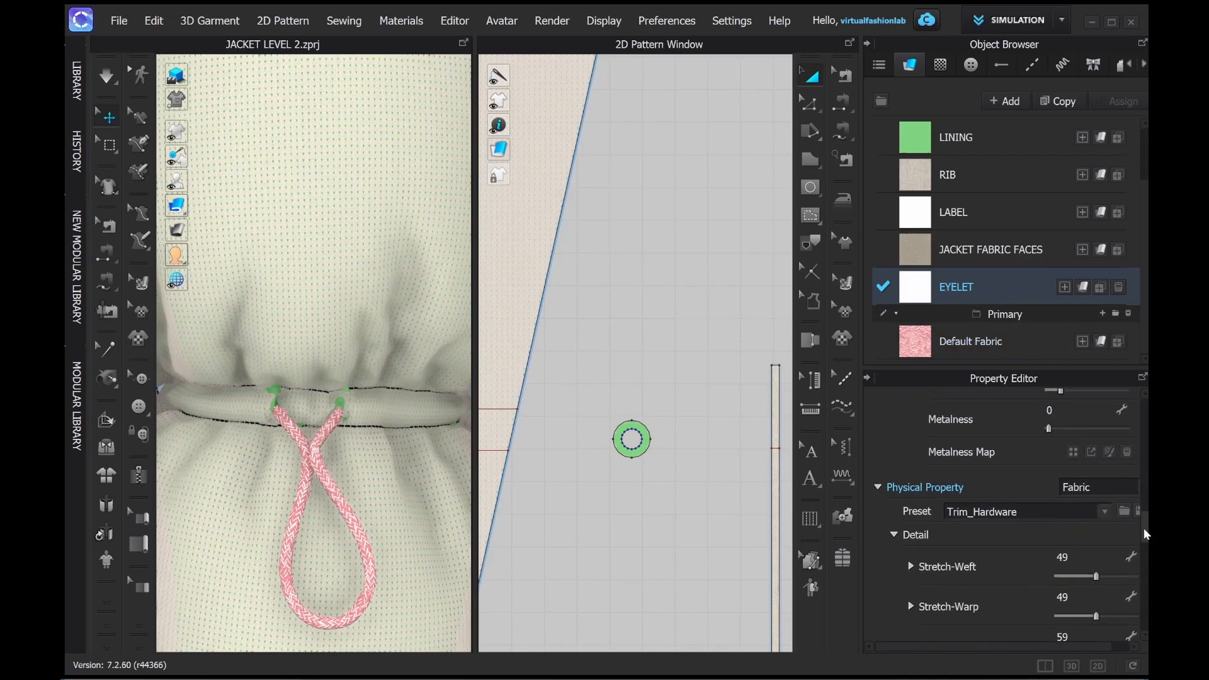
{"action": "scroll", "scroll_direction": "down", "scroll_amount": 3}
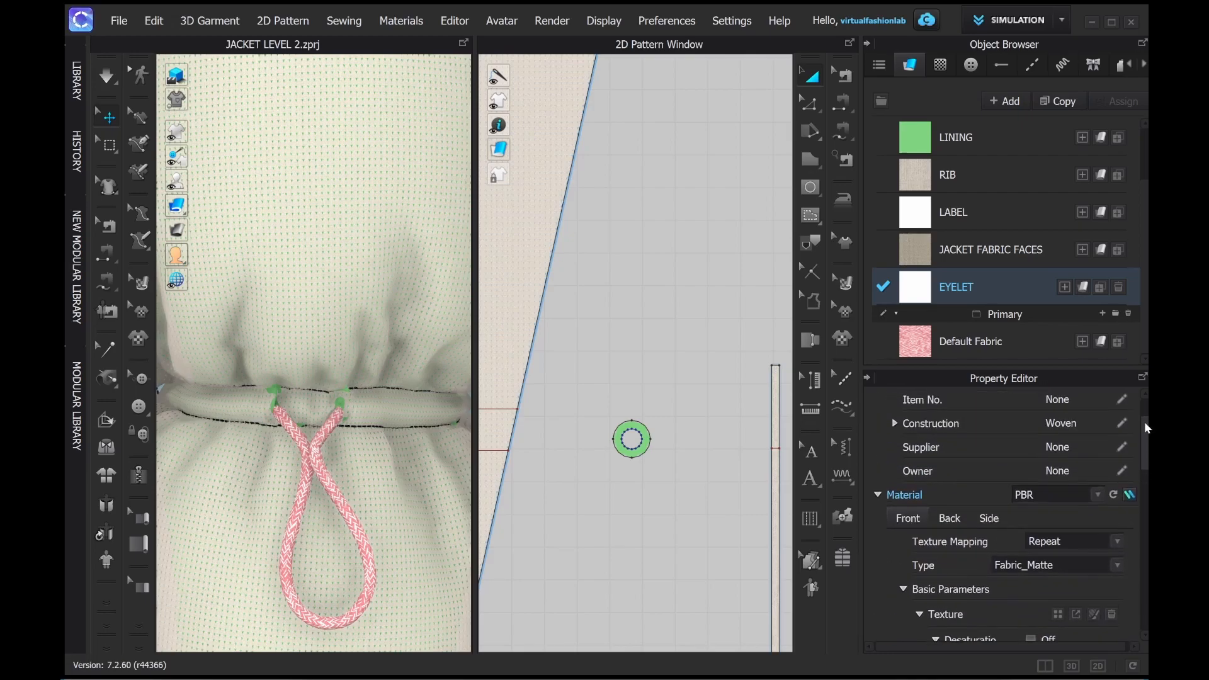
{"action": "mouse_move", "coordinate": [718, 531]}
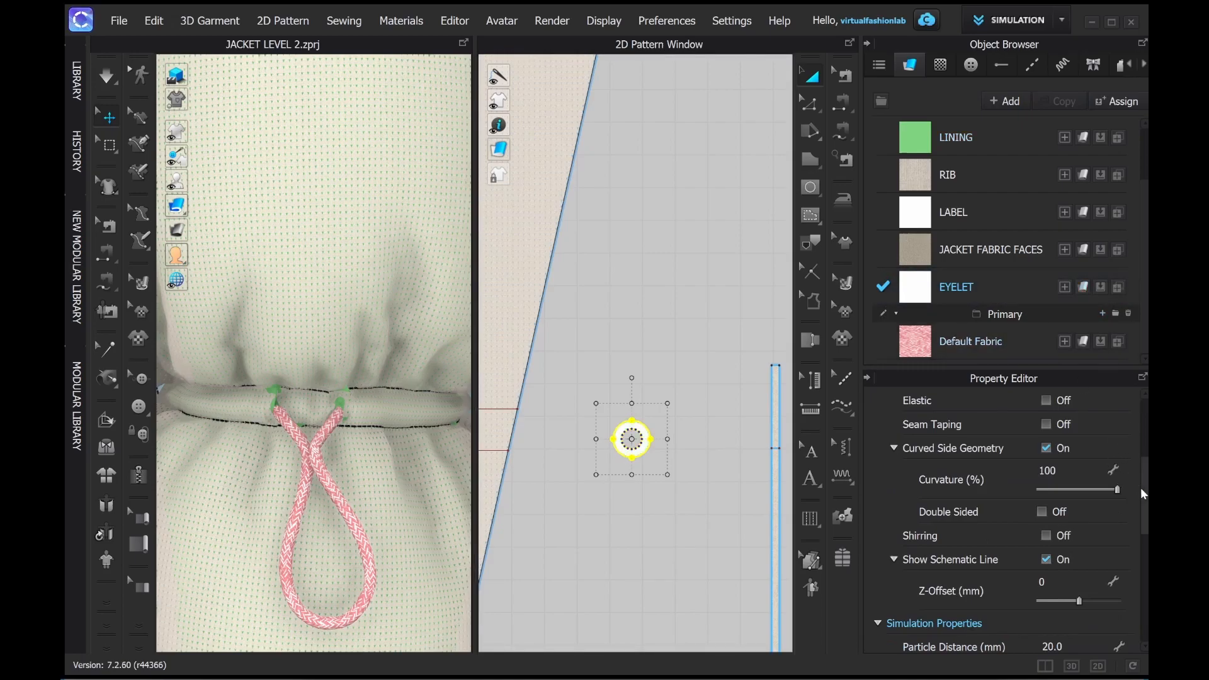
Set the eyelet piece's Particle Distance to 2.0 mm in Simulation Properties.
{"action": "scroll", "scroll_direction": "down", "scroll_amount": 3}
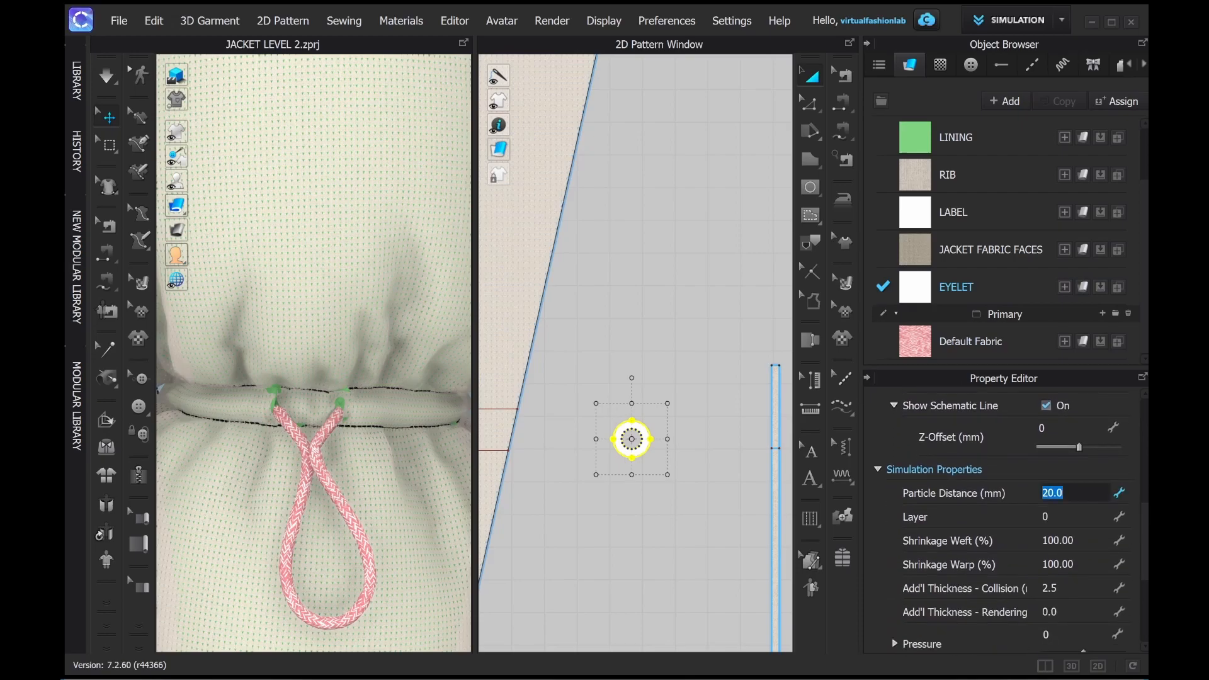
{"action": "type", "text": "2.0"}
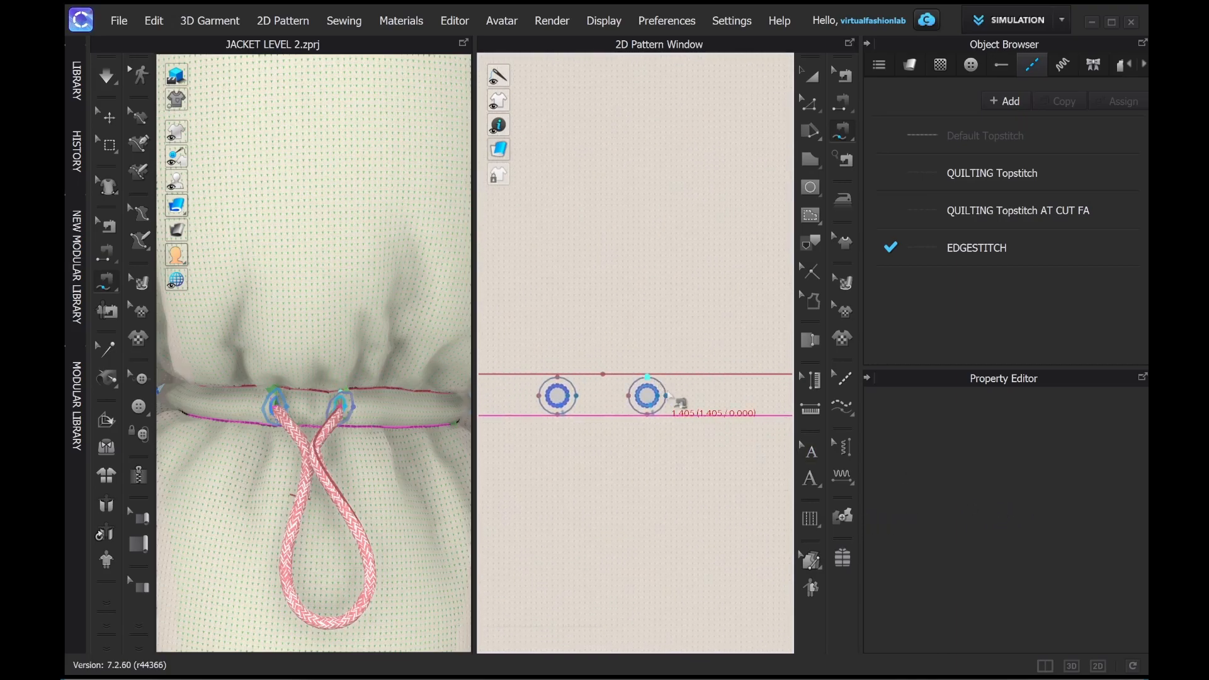
Apply the EDGESTITCH segment topstitch along the eyelet ring's outer edge.
{"action": "left_click", "coordinate": [647, 396]}
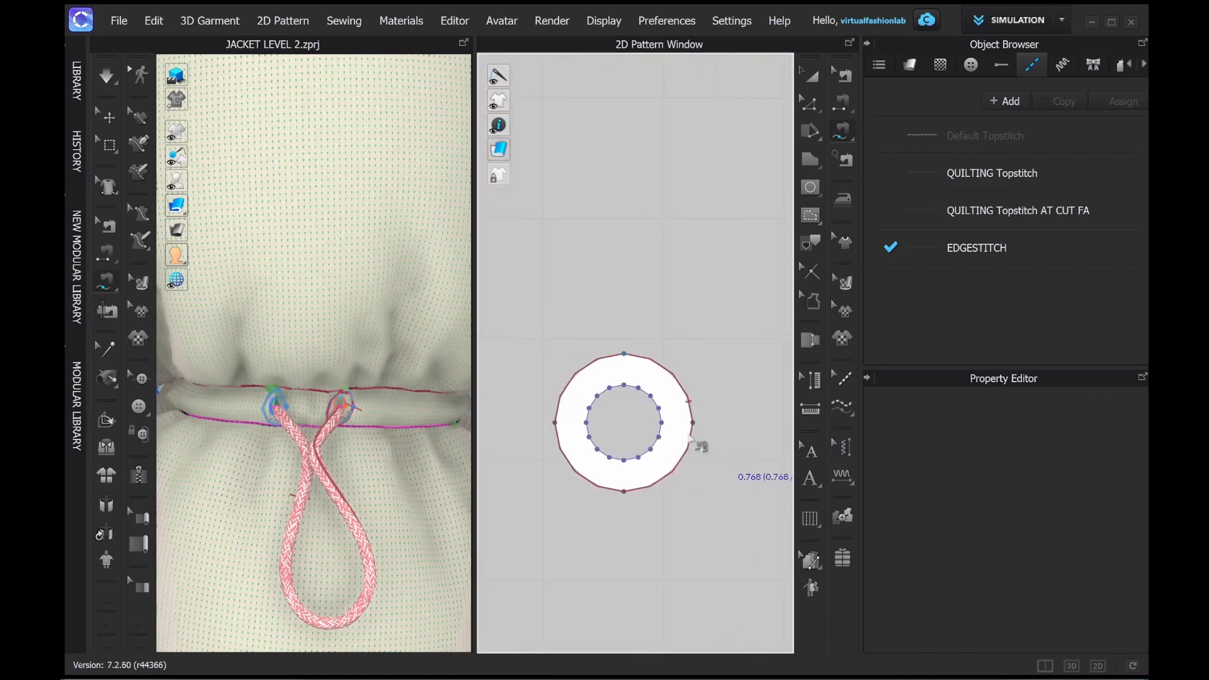
{"action": "left_click", "coordinate": [623, 422]}
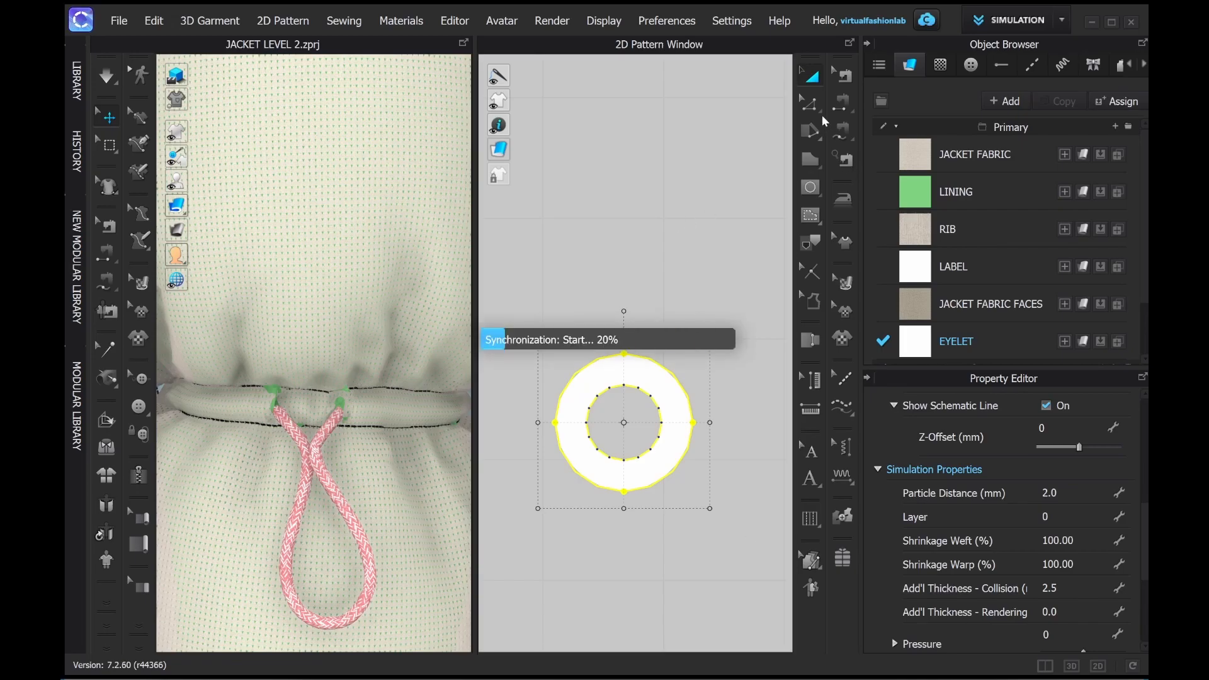
{"action": "mouse_move", "coordinate": [825, 123]}
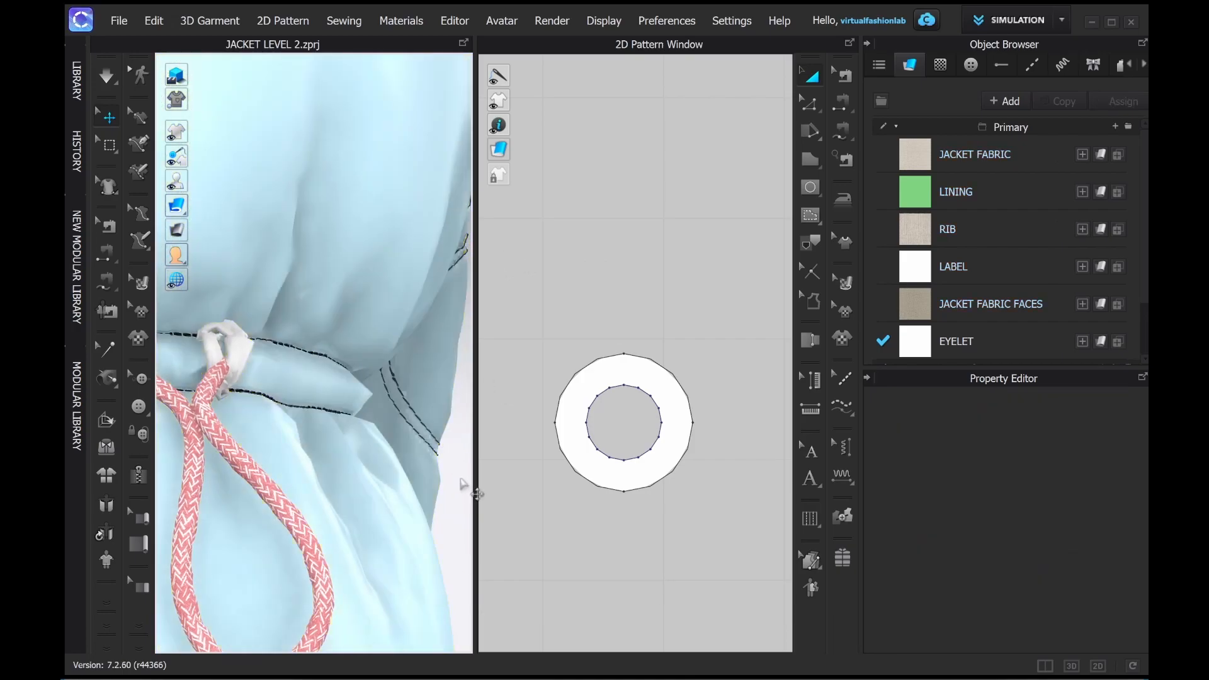
Simulate the garment so the eyelet settles on the waistband, then stop the simulation.
{"action": "left_click", "coordinate": [106, 74]}
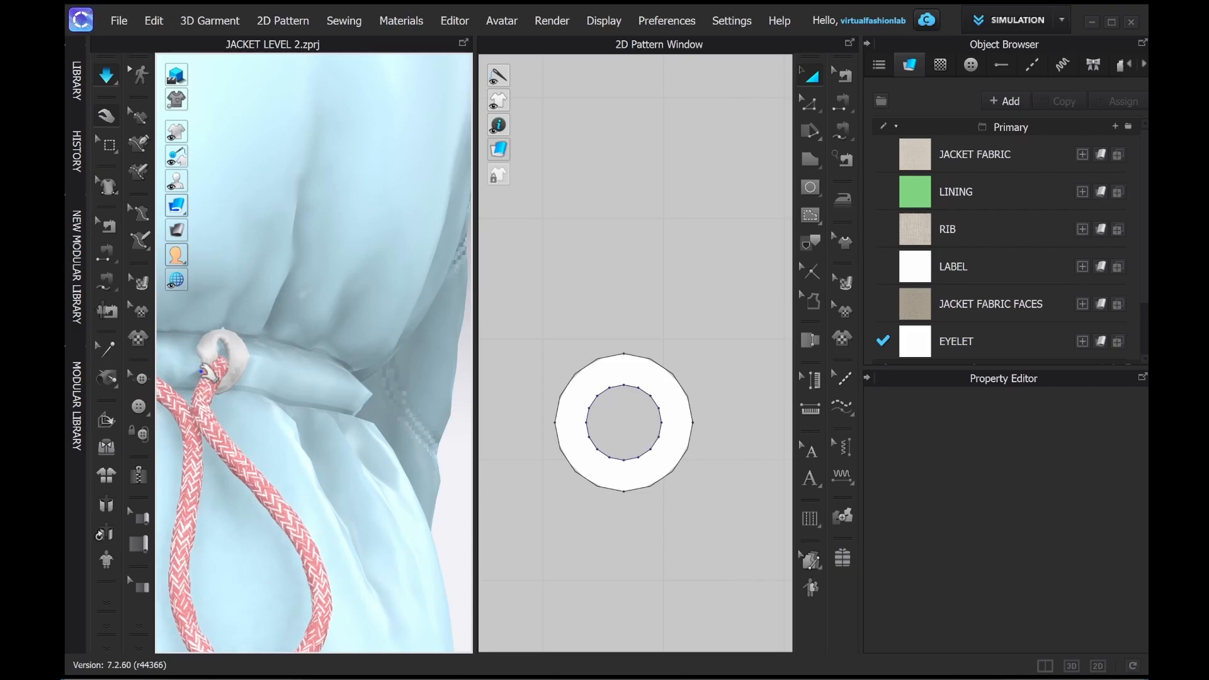
{"action": "left_click", "coordinate": [956, 192]}
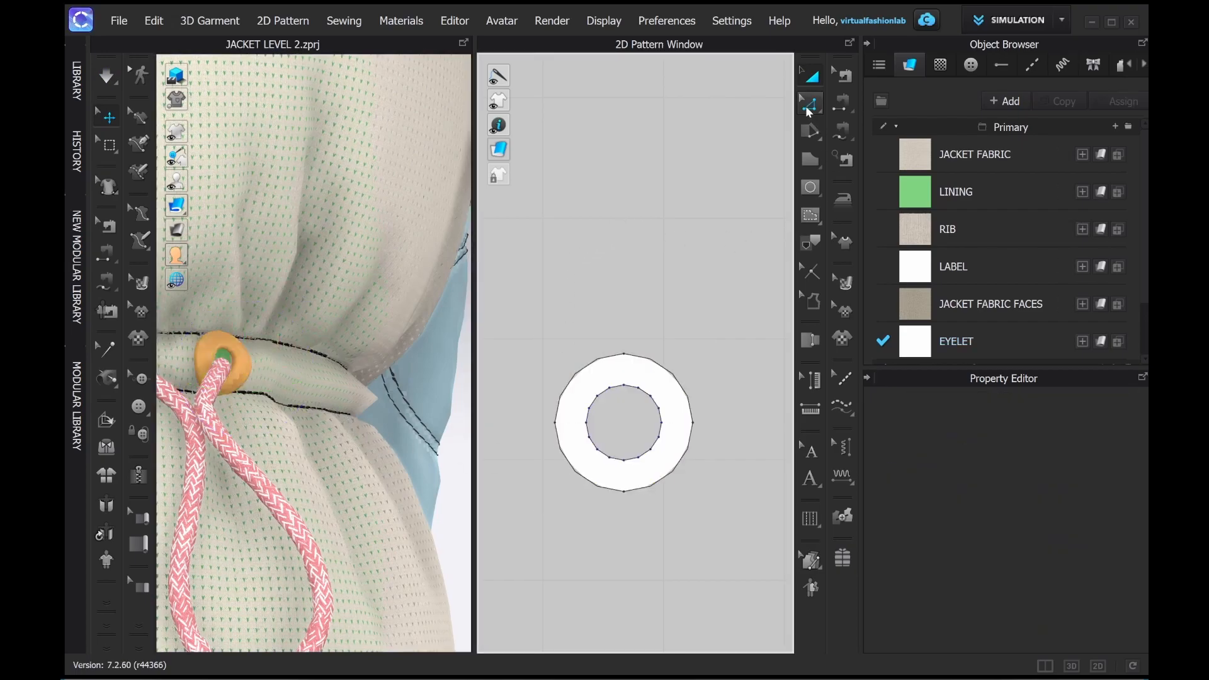
In Edit Pattern mode, select the eyelet's inner circle edge for curved side geometry.
{"action": "left_click", "coordinate": [810, 105]}
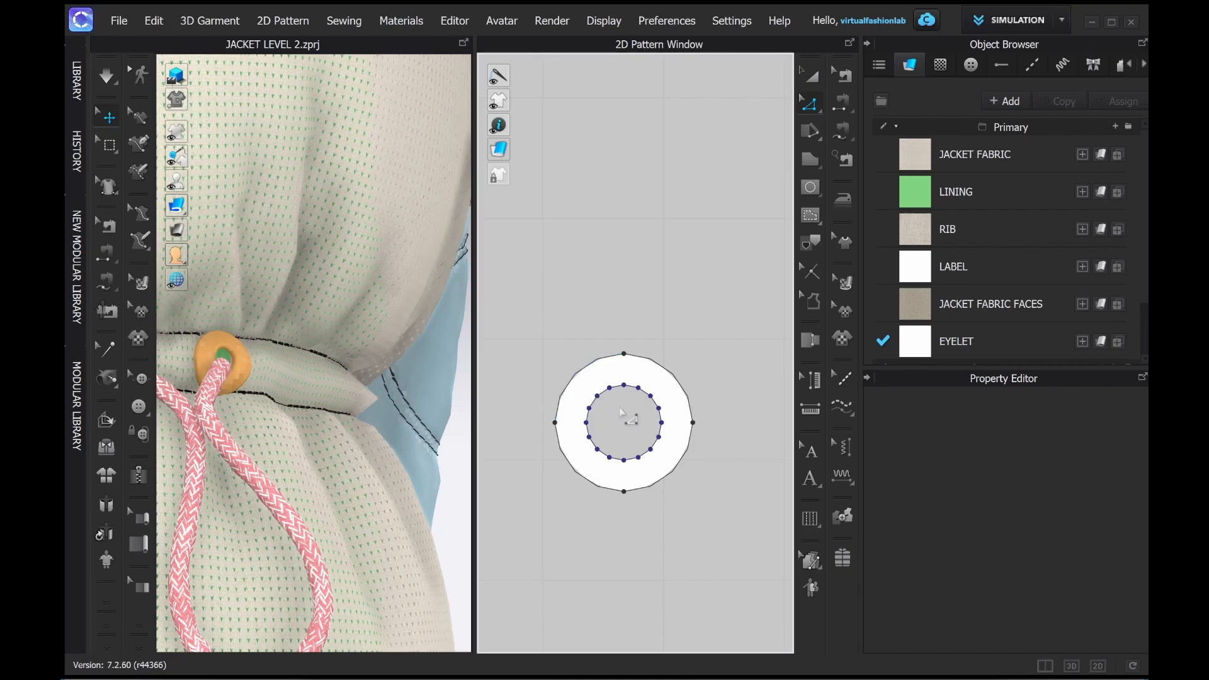
{"action": "left_click", "coordinate": [624, 424]}
{"action": "type", "text": "10"}
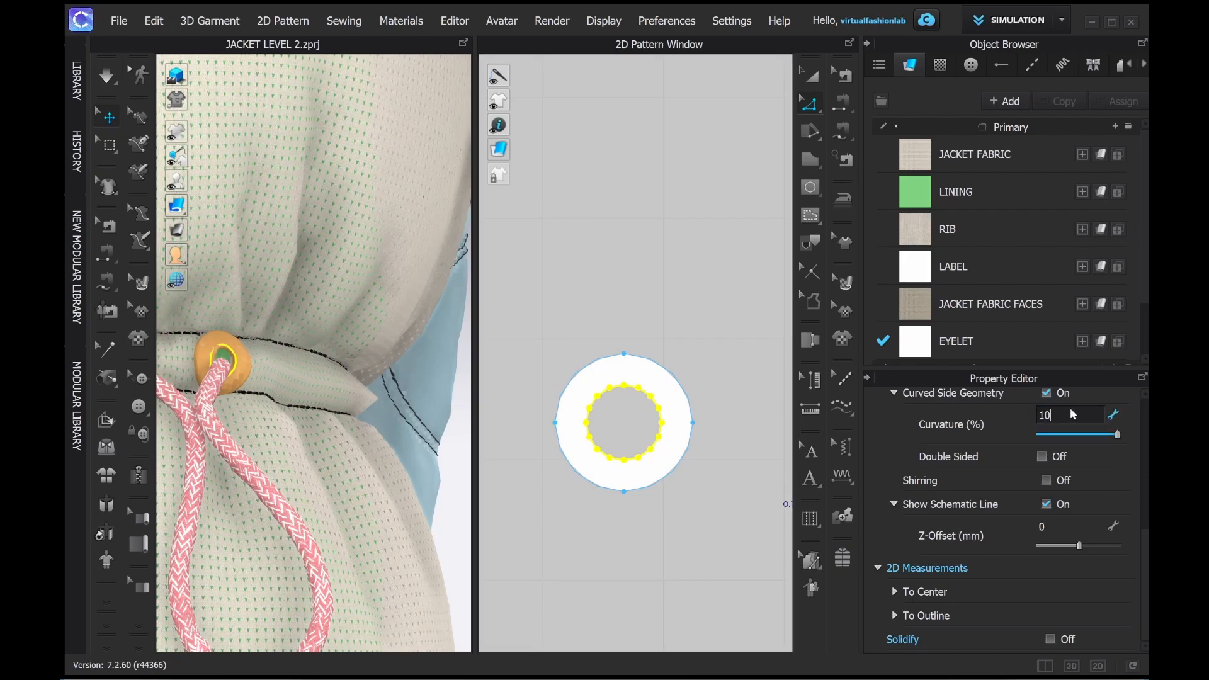
{"action": "mouse_move", "coordinate": [702, 309]}
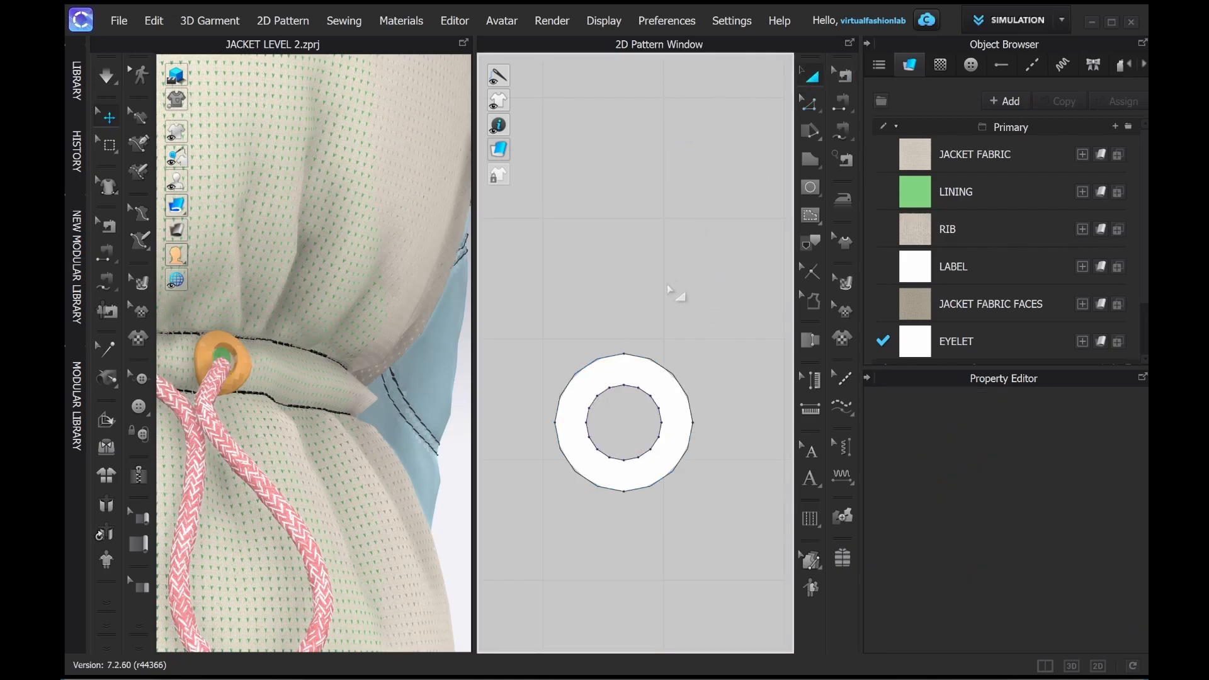
Select the eyelet's inner-edge seam with Edit Sewing and set its Sewing Line Type to Turned.
{"action": "left_click", "coordinate": [625, 423]}
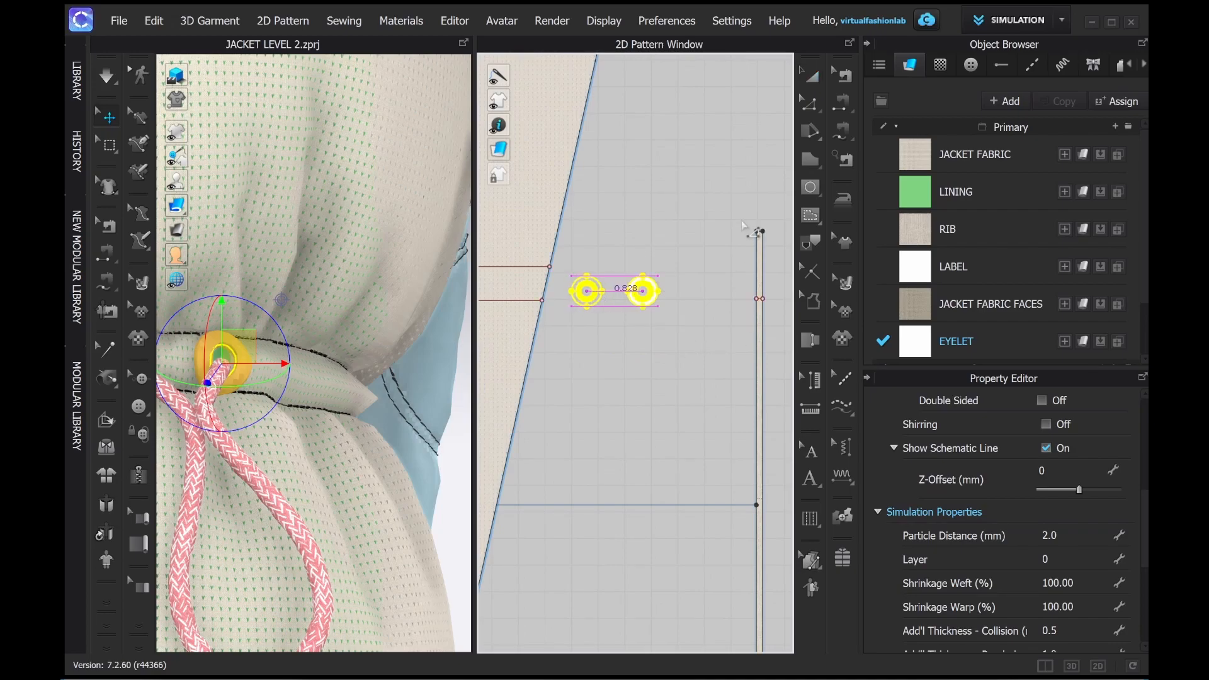
{"action": "left_click", "coordinate": [1032, 64]}
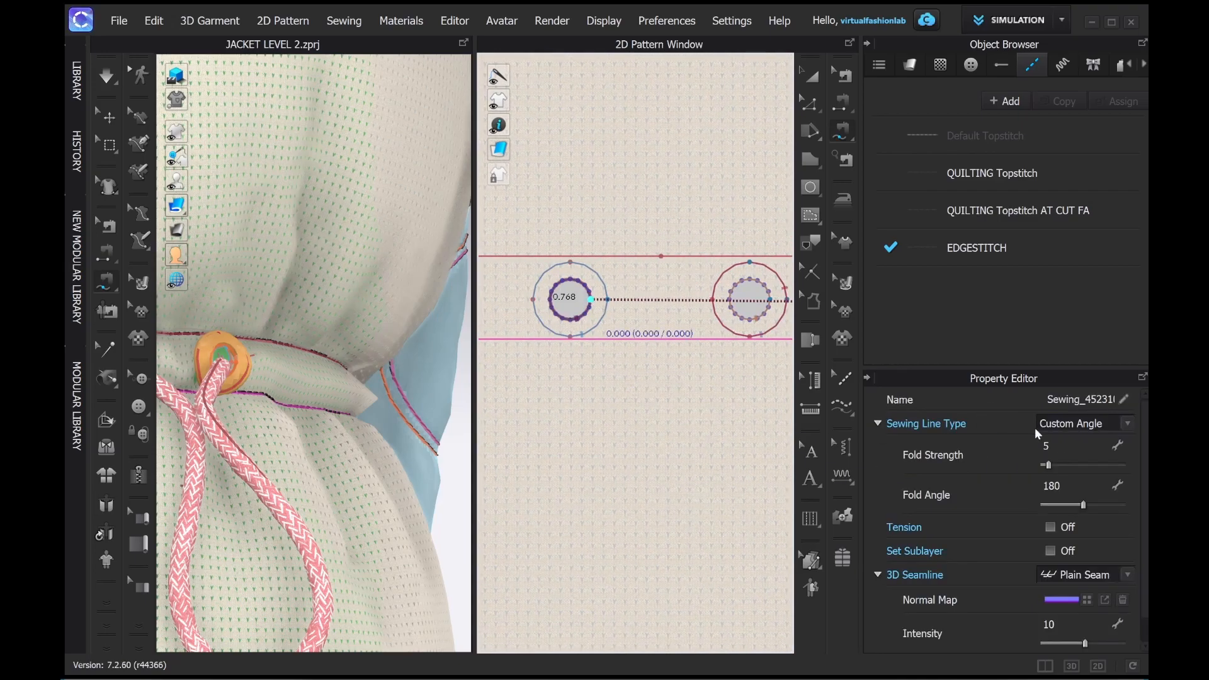
{"action": "left_click", "coordinate": [1084, 423]}
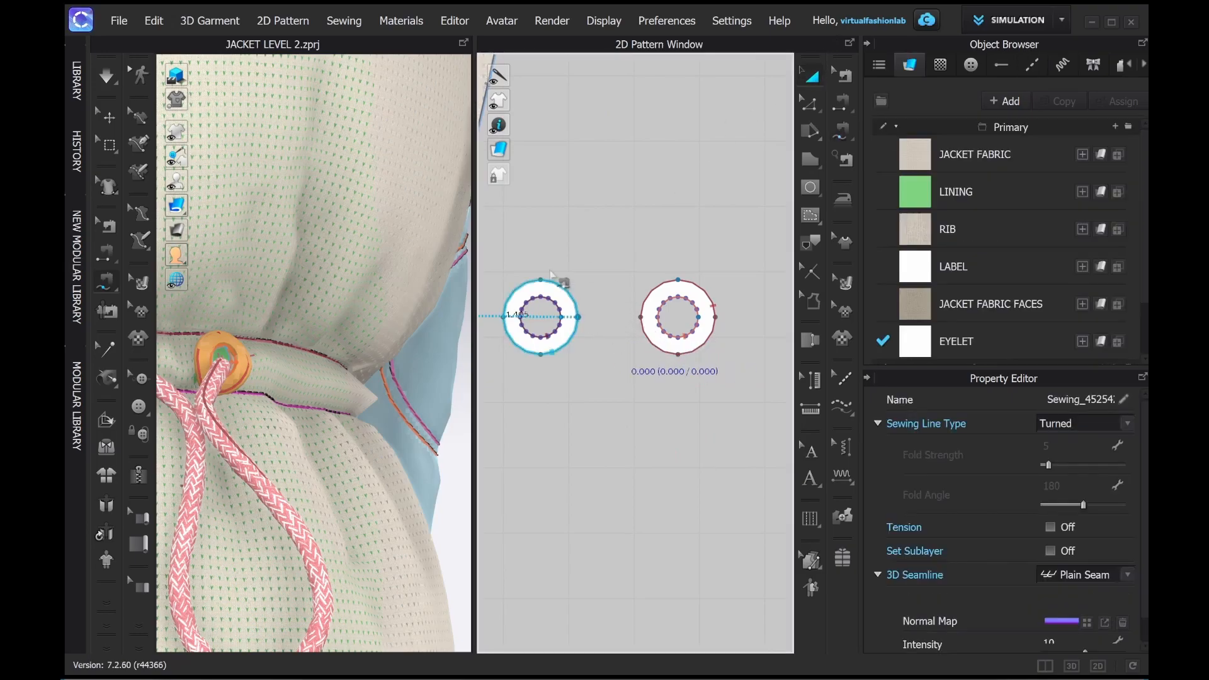
Position the copied eyelet beside the first on the waistband and deselect the jacket.
{"action": "left_click", "coordinate": [540, 316]}
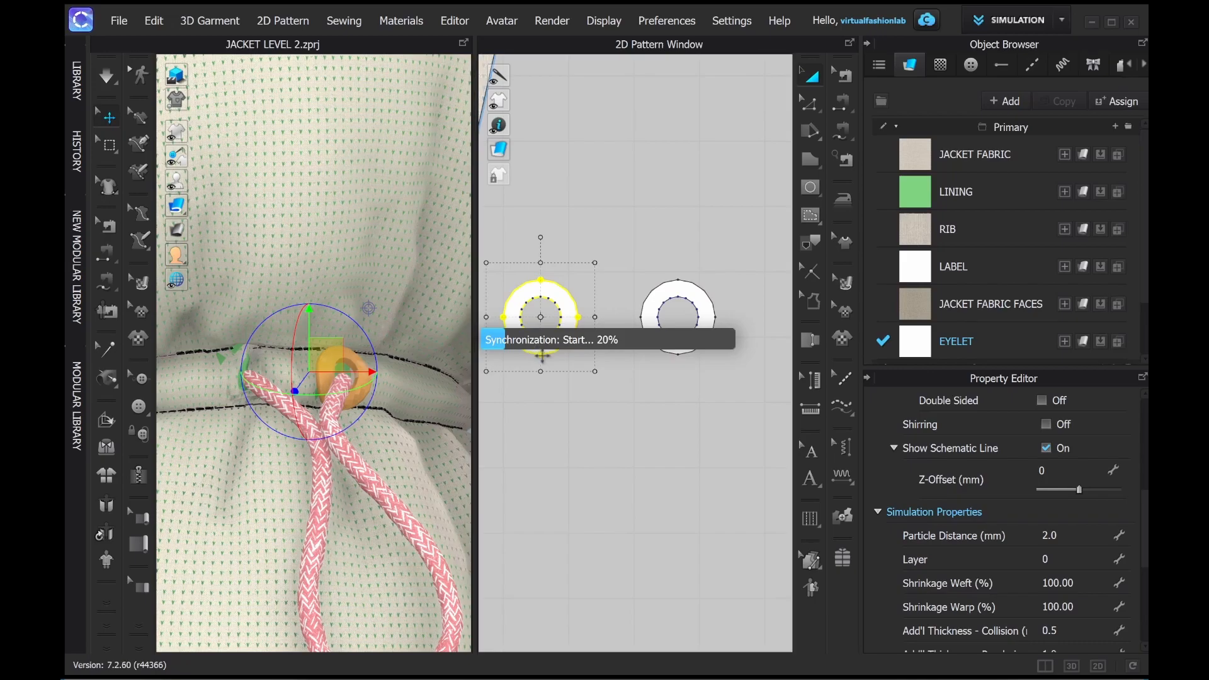
{"action": "mouse_move", "coordinate": [634, 545]}
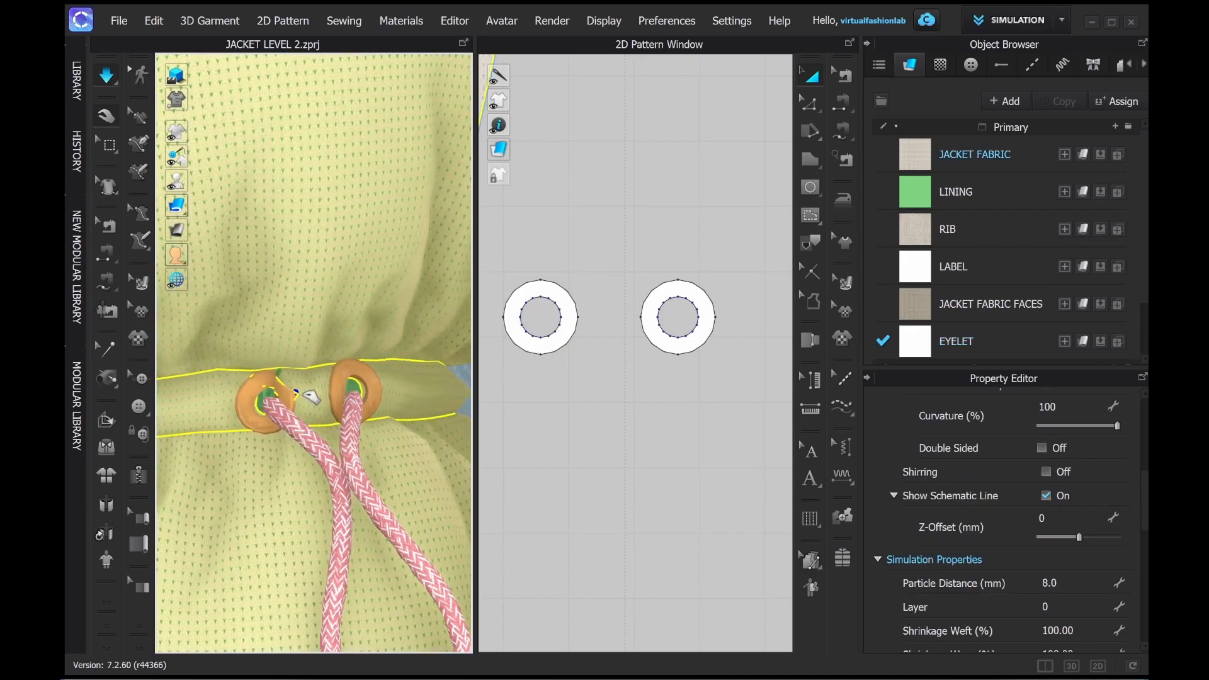
{"action": "left_click", "coordinate": [541, 317]}
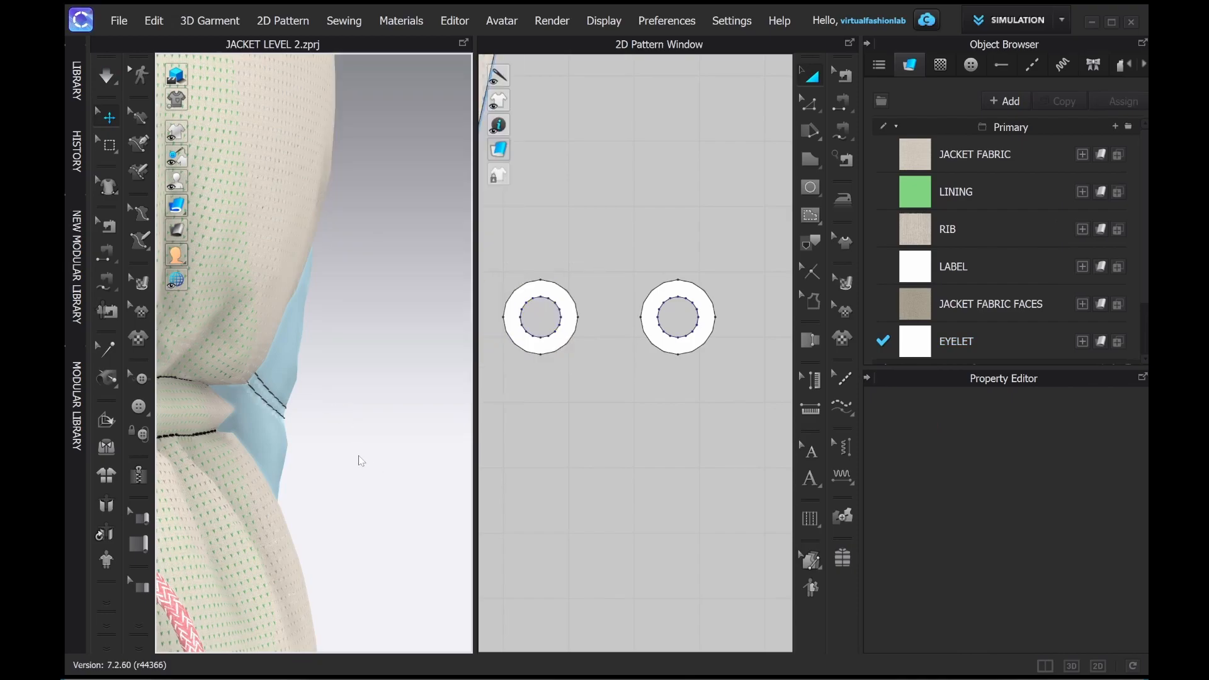
Apply a dark textured fabric with Displacement Map Amount 3.00 to the EYELET material.
{"action": "left_click", "coordinate": [540, 318]}
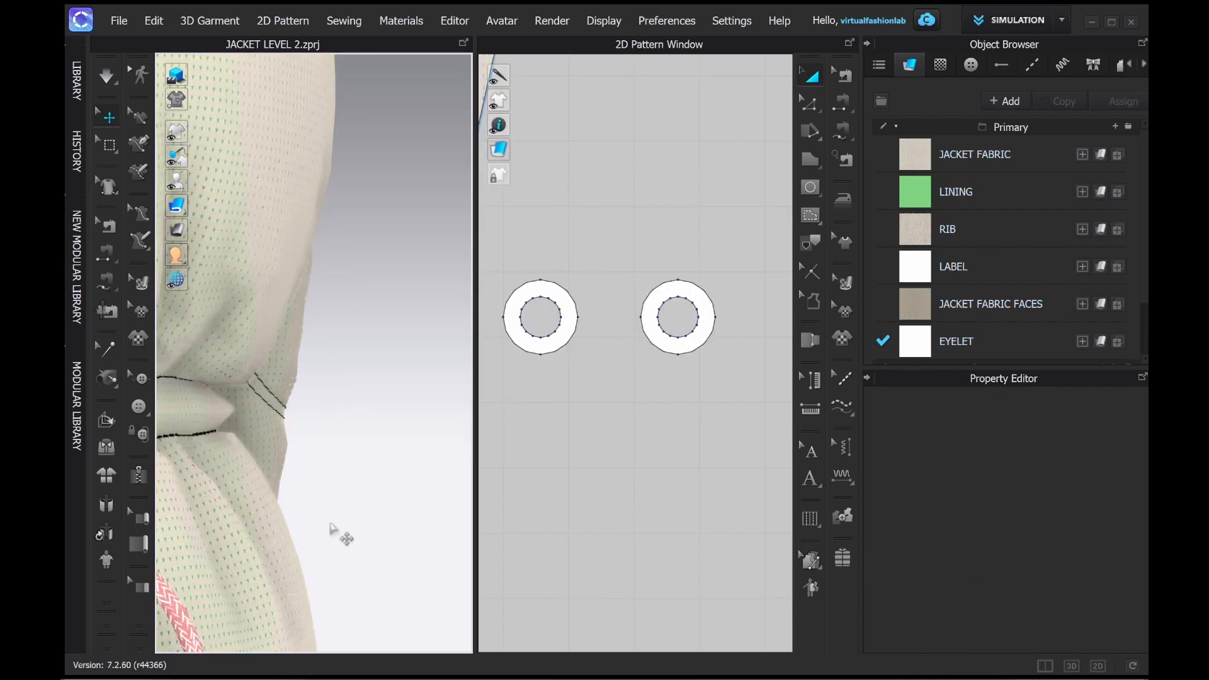
{"action": "right_click", "coordinate": [334, 532]}
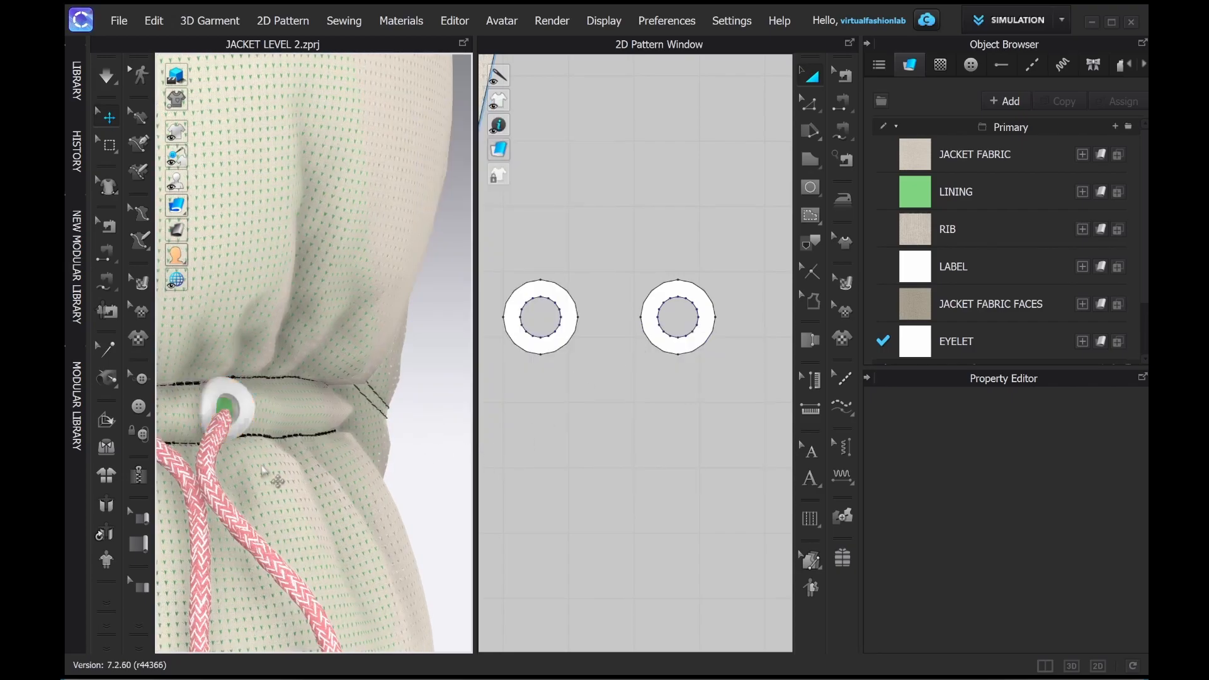
{"action": "left_click", "coordinate": [956, 342]}
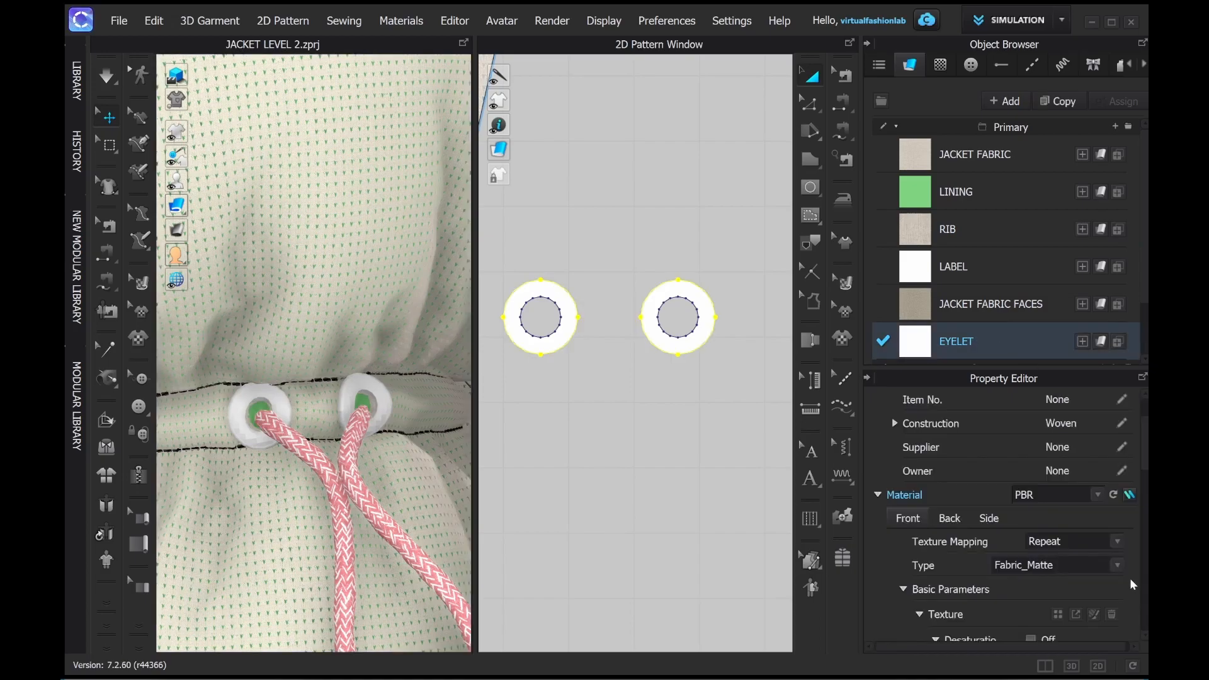
{"action": "scroll", "scroll_direction": "down", "scroll_amount": 3}
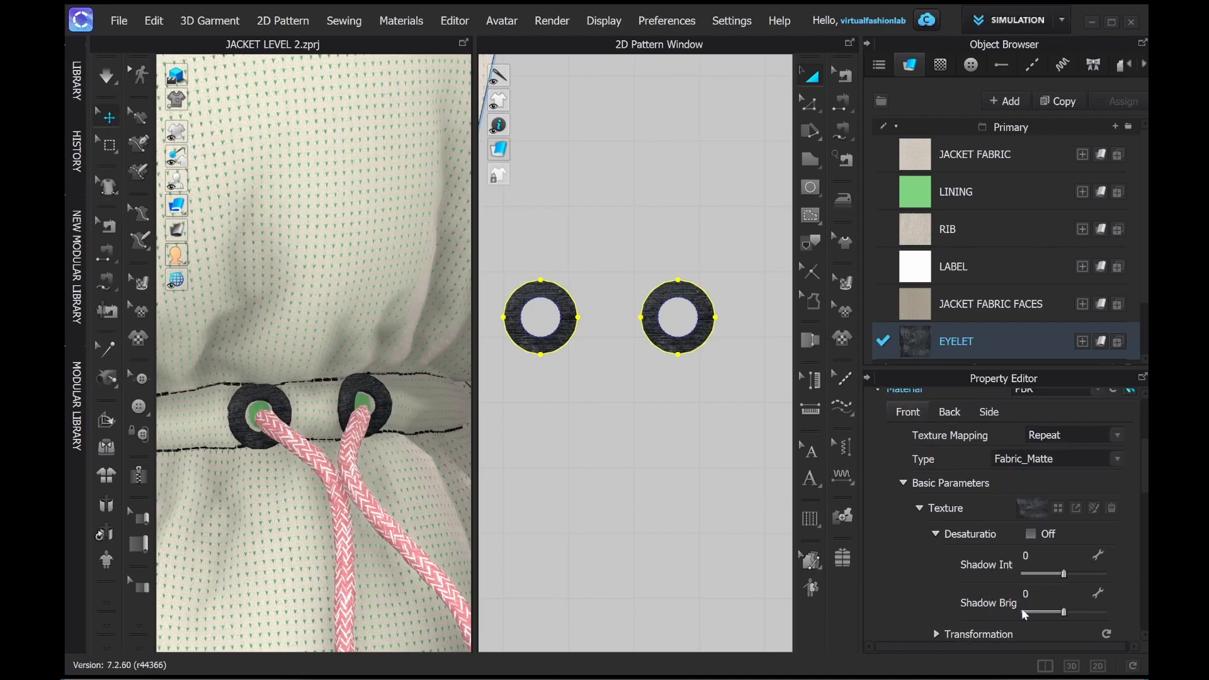
{"action": "scroll", "scroll_direction": "down", "scroll_amount": 3}
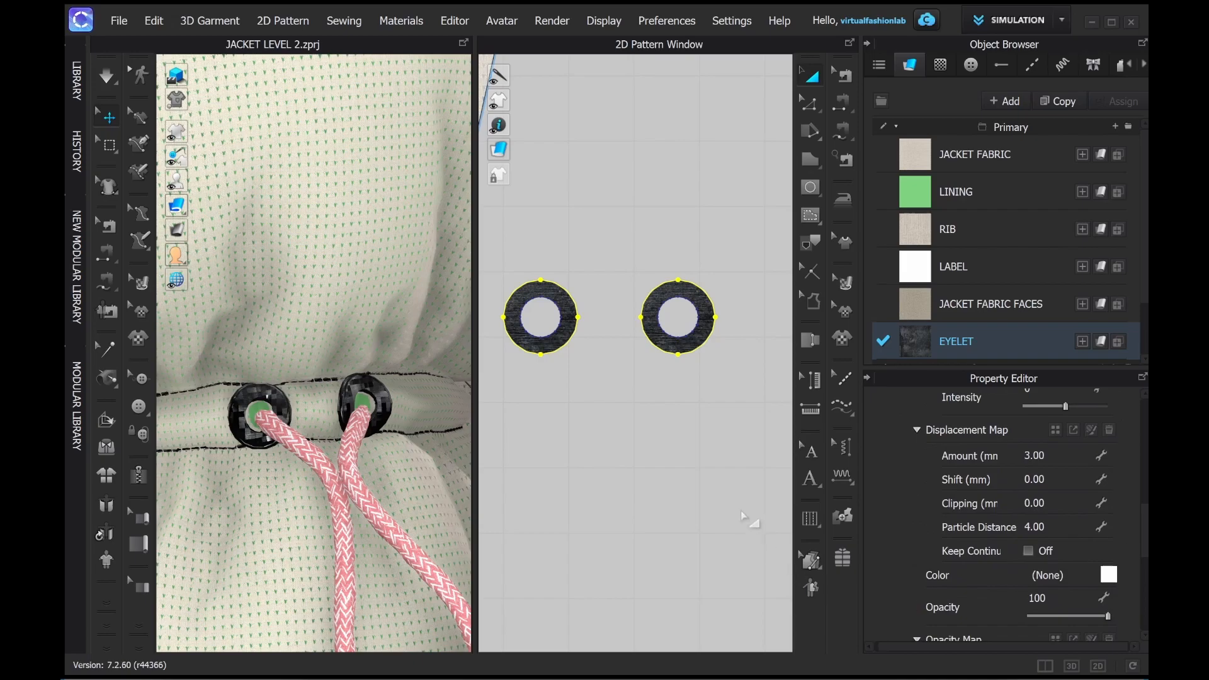
{"action": "mouse_move", "coordinate": [701, 503]}
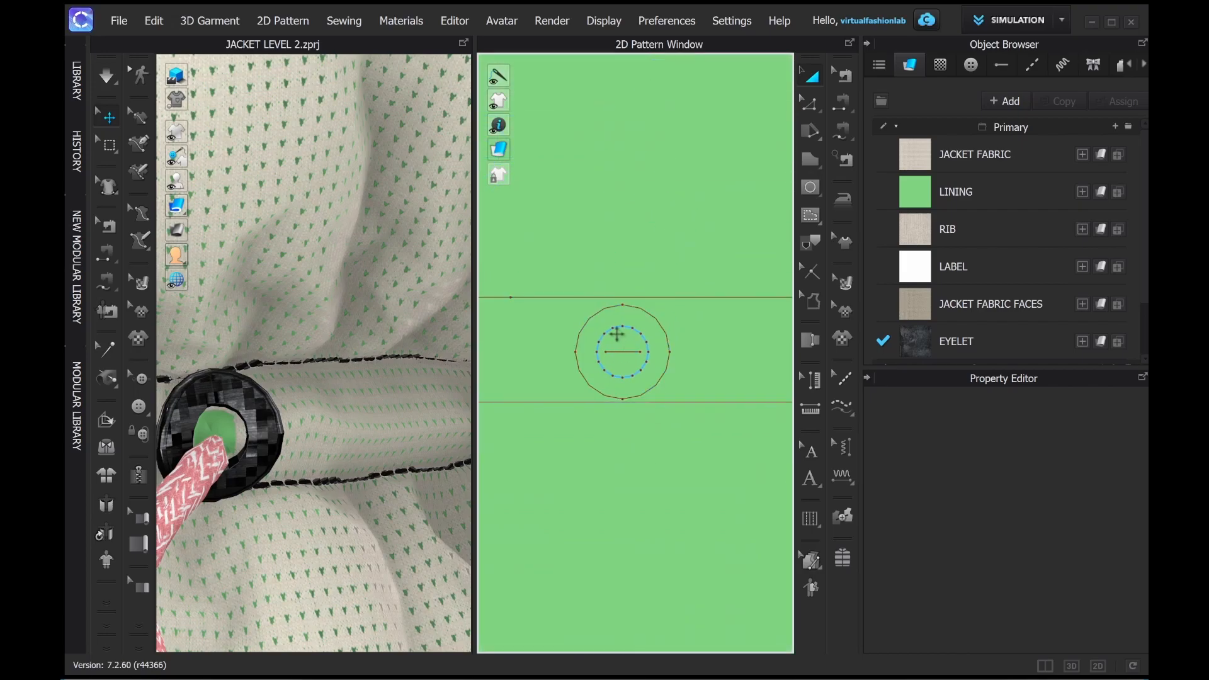
Start an Offset as Internal Line from the lining hole's inner circle.
{"action": "left_click", "coordinate": [621, 351]}
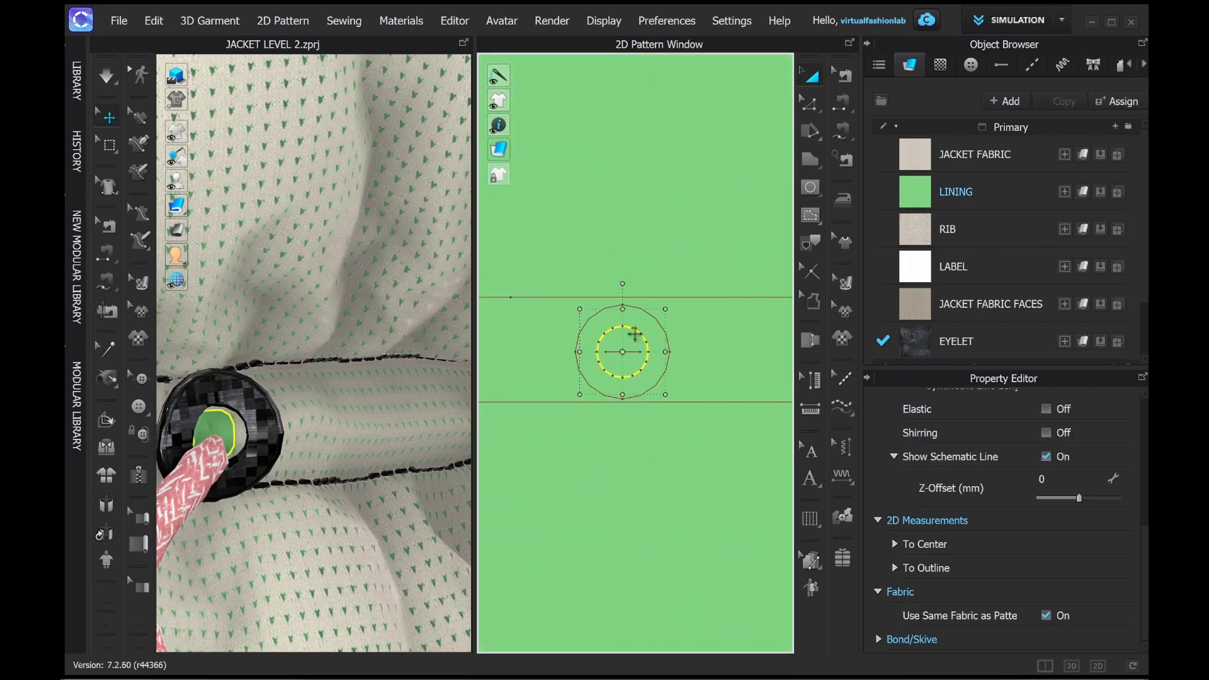
{"action": "right_click", "coordinate": [622, 352]}
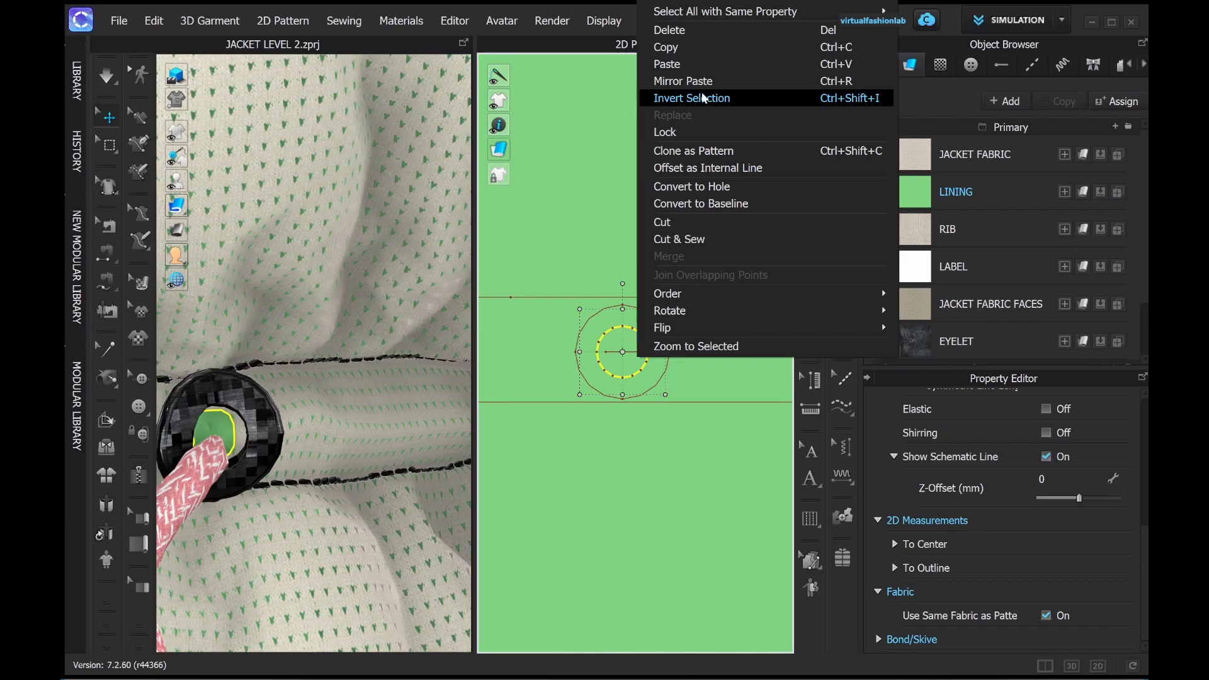
{"action": "left_click", "coordinate": [707, 168]}
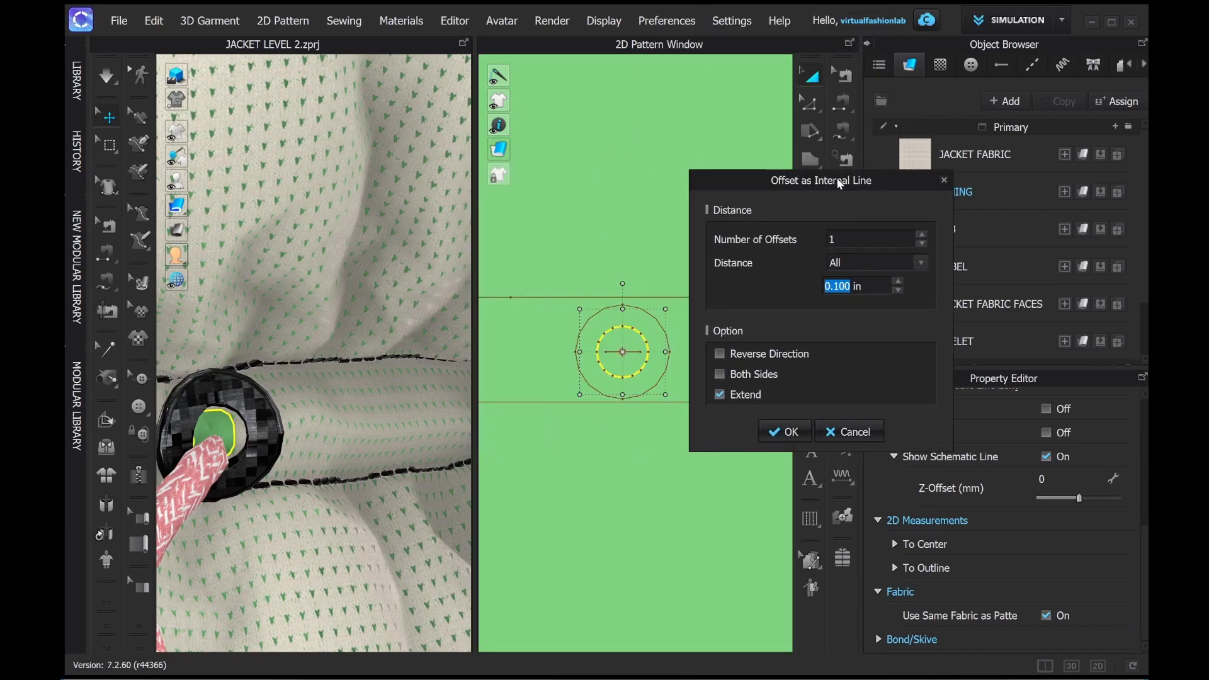
{"action": "left_click_drag", "start_coordinate": [822, 180], "coordinate": [858, 147]}
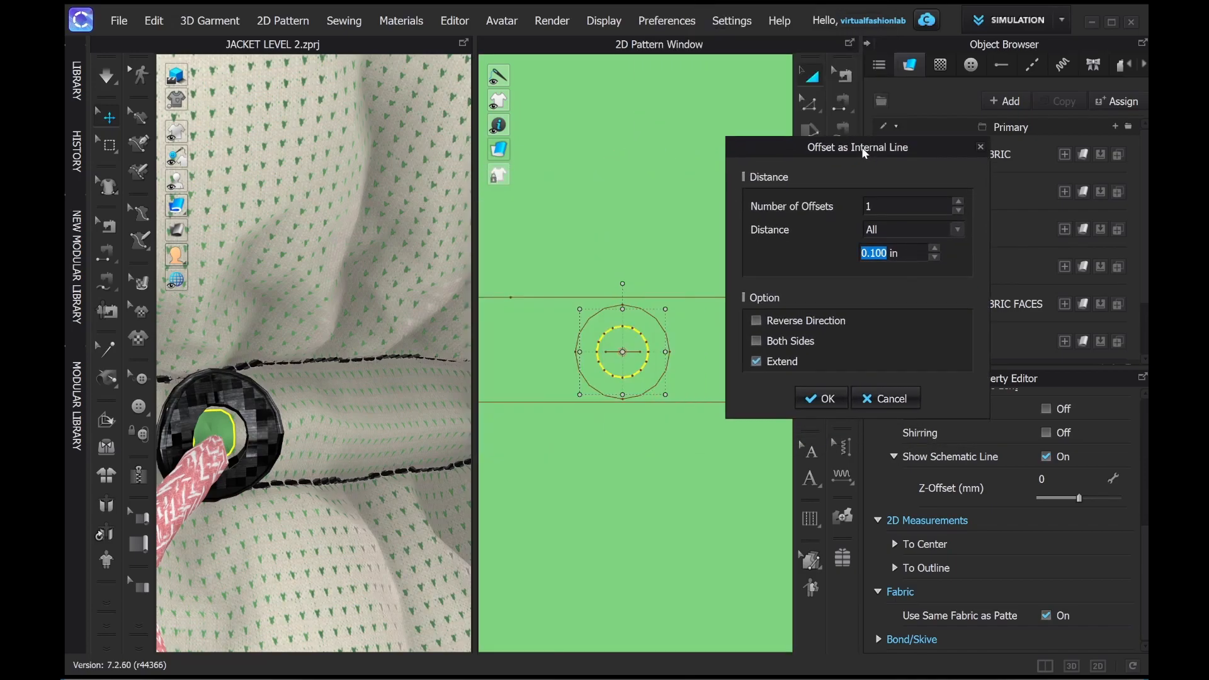
Set the offset distance to 0.03 and confirm the inner circle.
{"action": "type", "text": "0.0"}
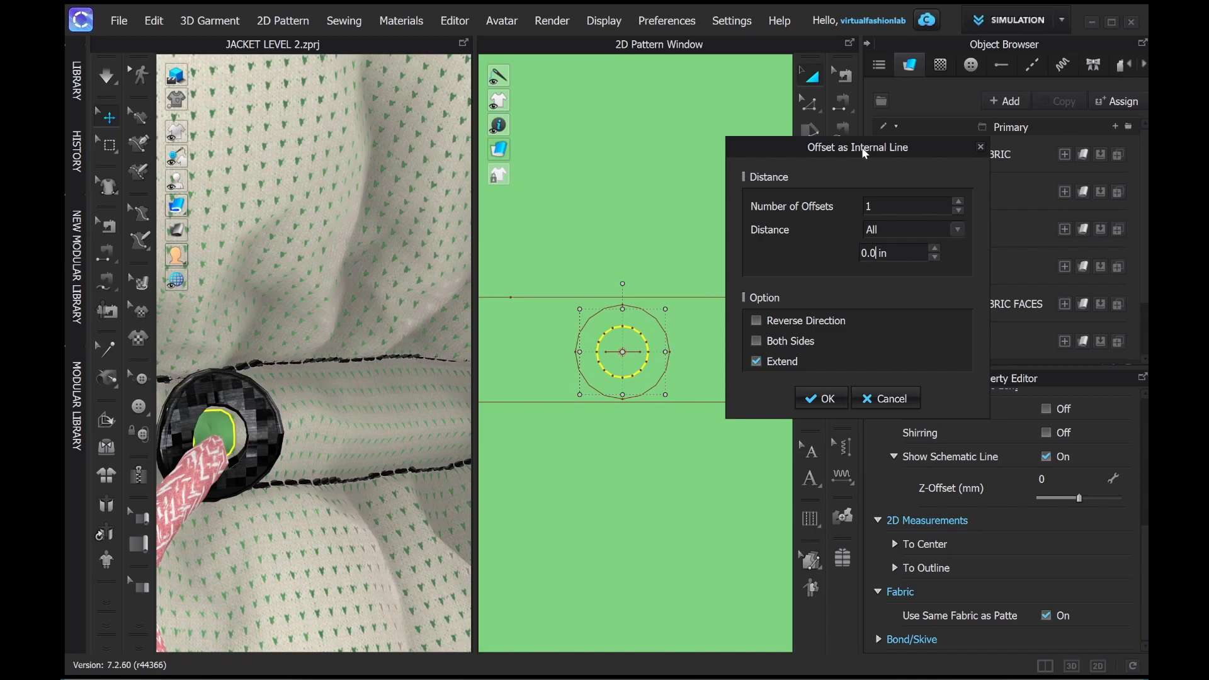
{"action": "type", "text": "0.059"}
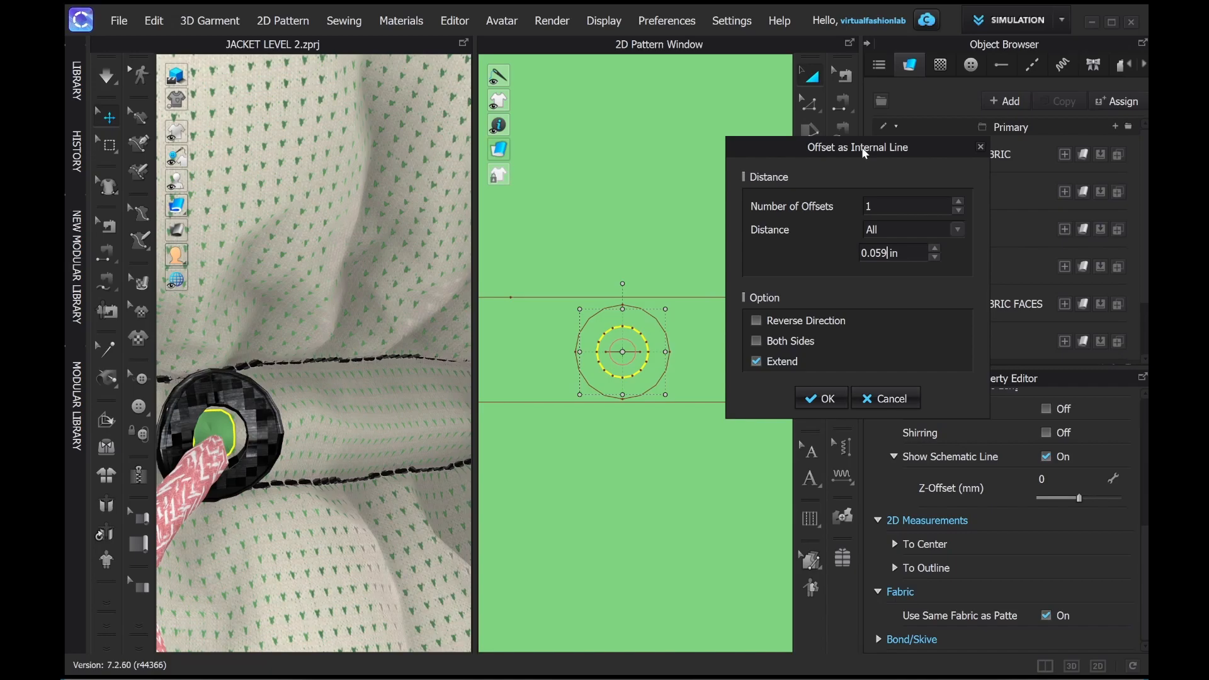
{"action": "type", "text": "0.0"}
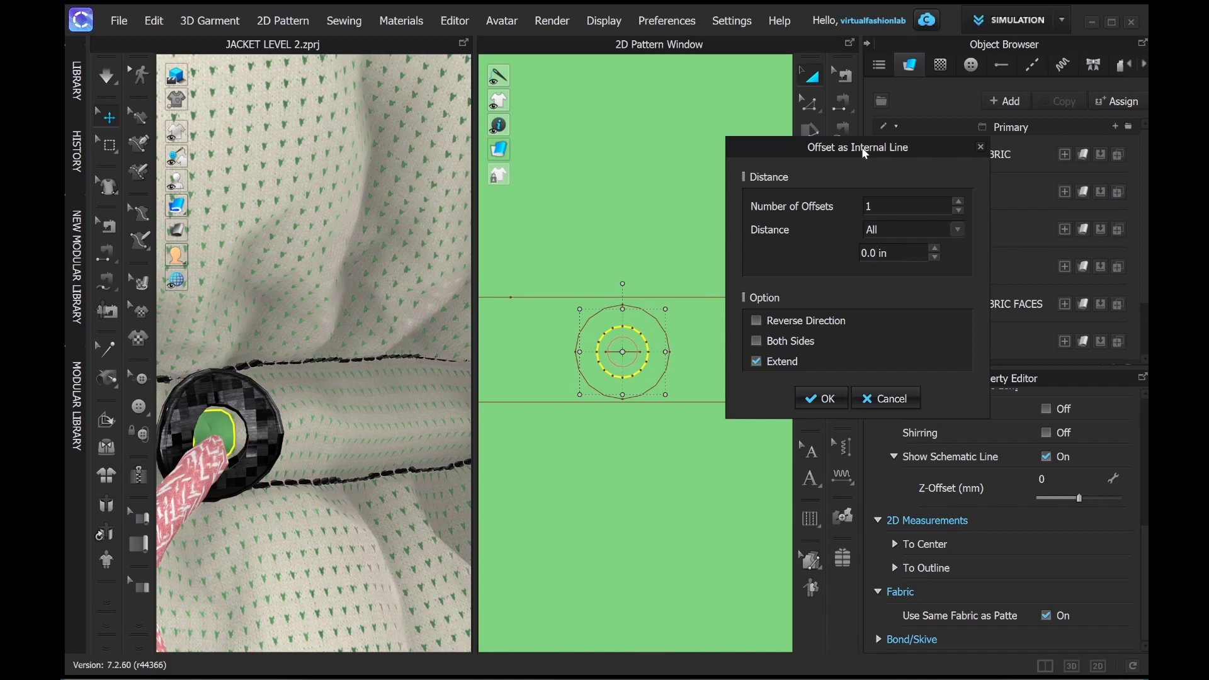
{"action": "left_click", "coordinate": [875, 253]}
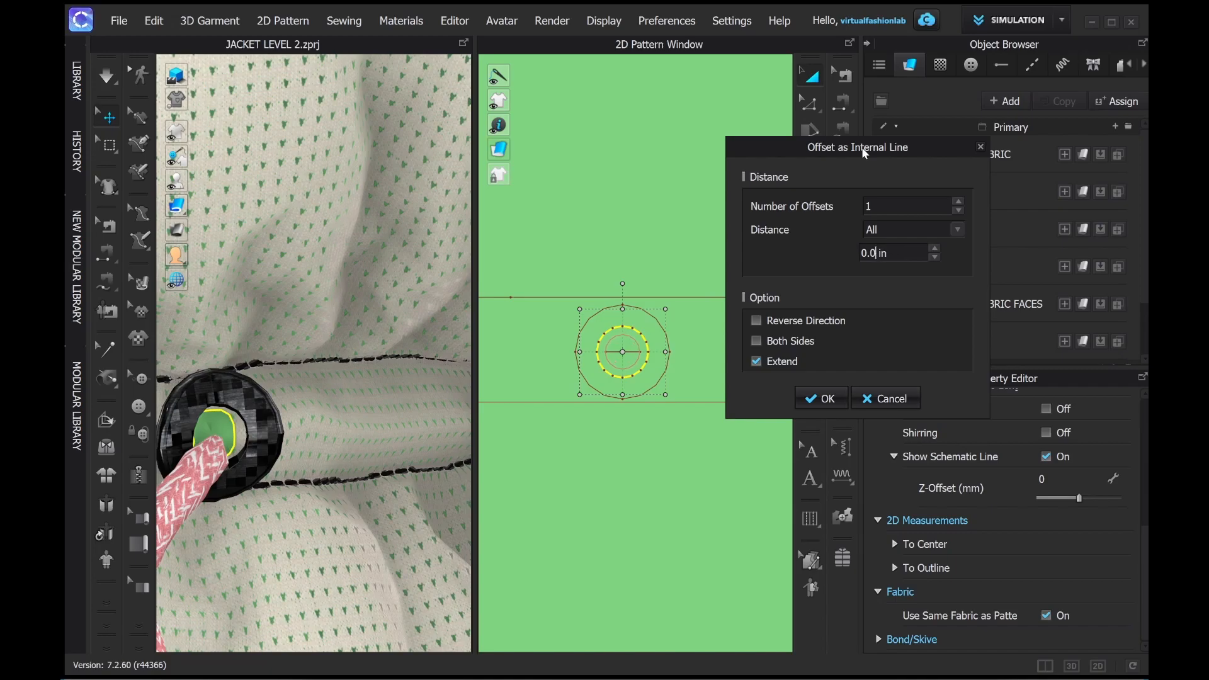
{"action": "type", "text": "0.03"}
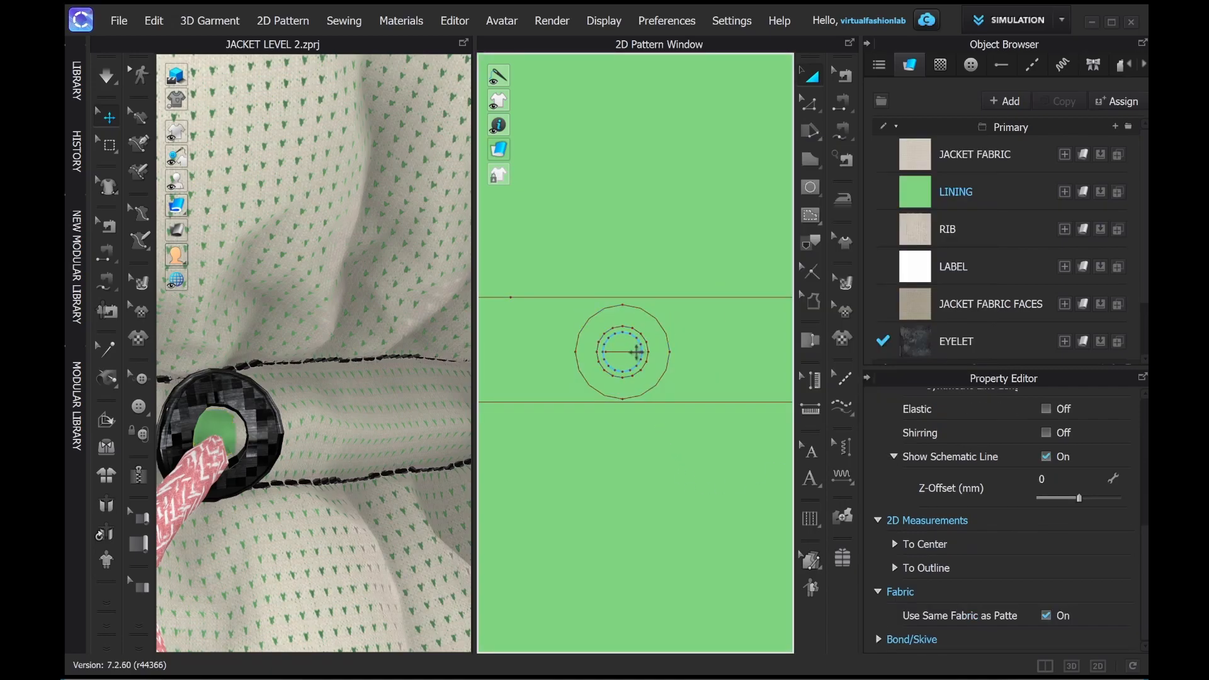
Select the eyelet's inner hole edge showing fold strength 5 and fold angle 180.
{"action": "left_click", "coordinate": [621, 352]}
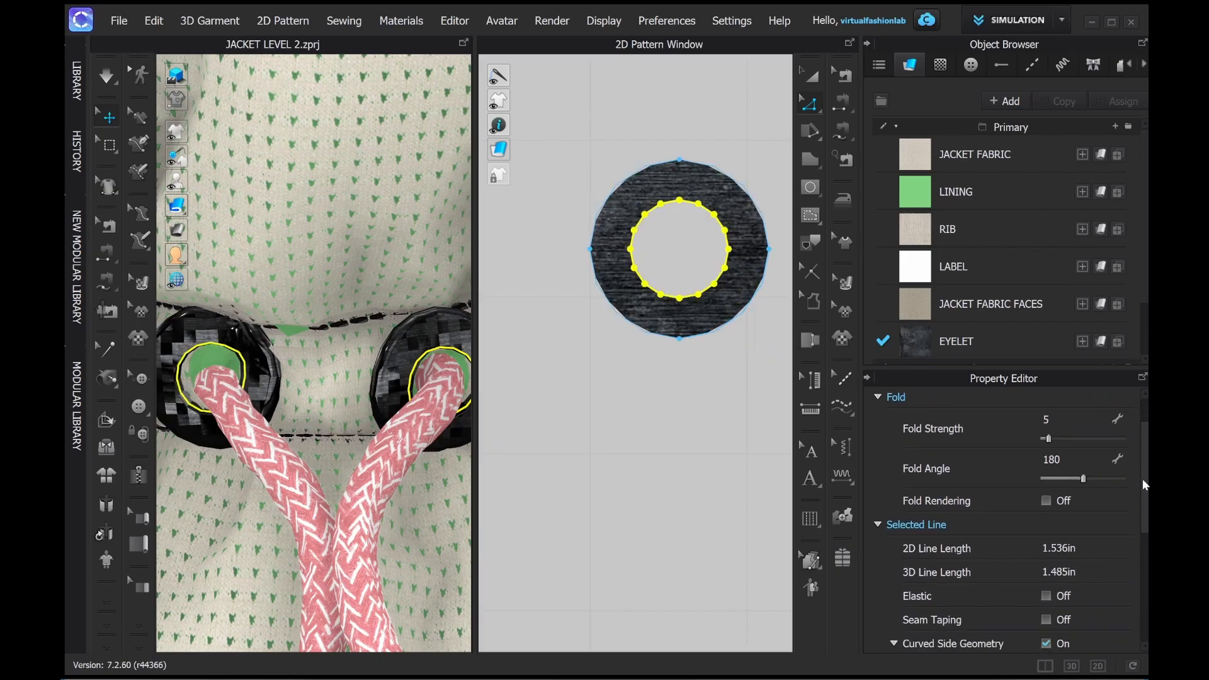
Simulate so the drawcord settles through both textured eyelets on the waistband.
{"action": "scroll", "scroll_direction": "down", "scroll_amount": 3}
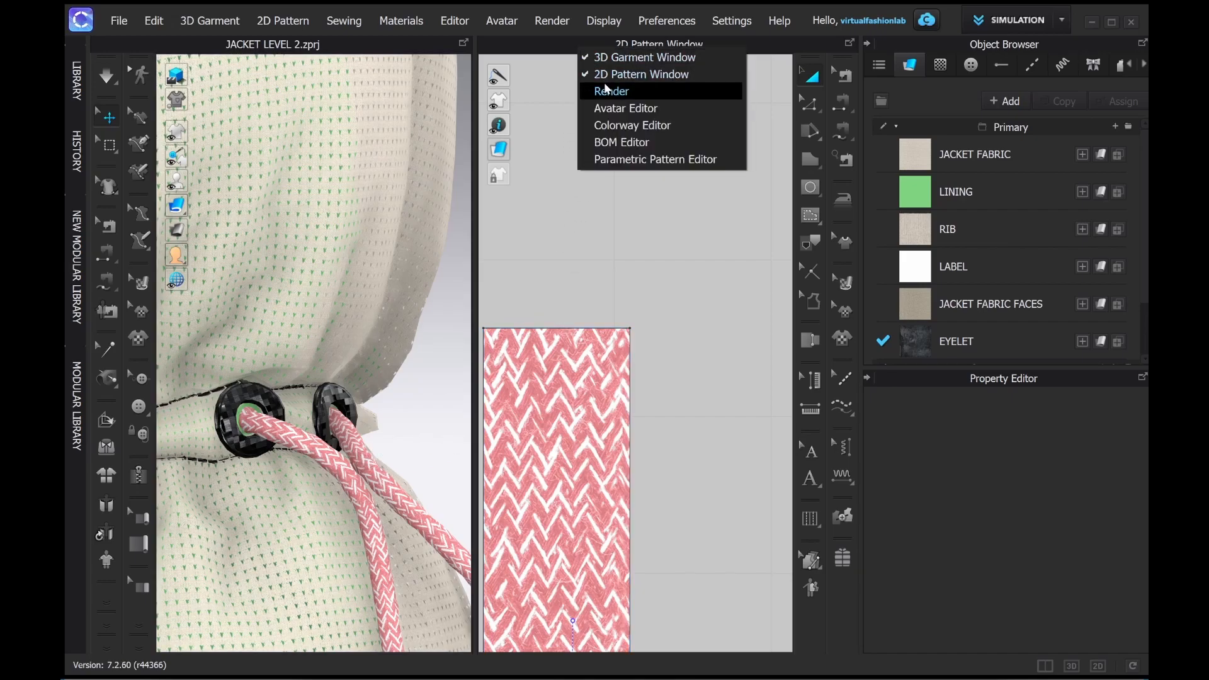
Switch to the Render view to start rendering the waistband.
{"action": "left_click", "coordinate": [610, 91]}
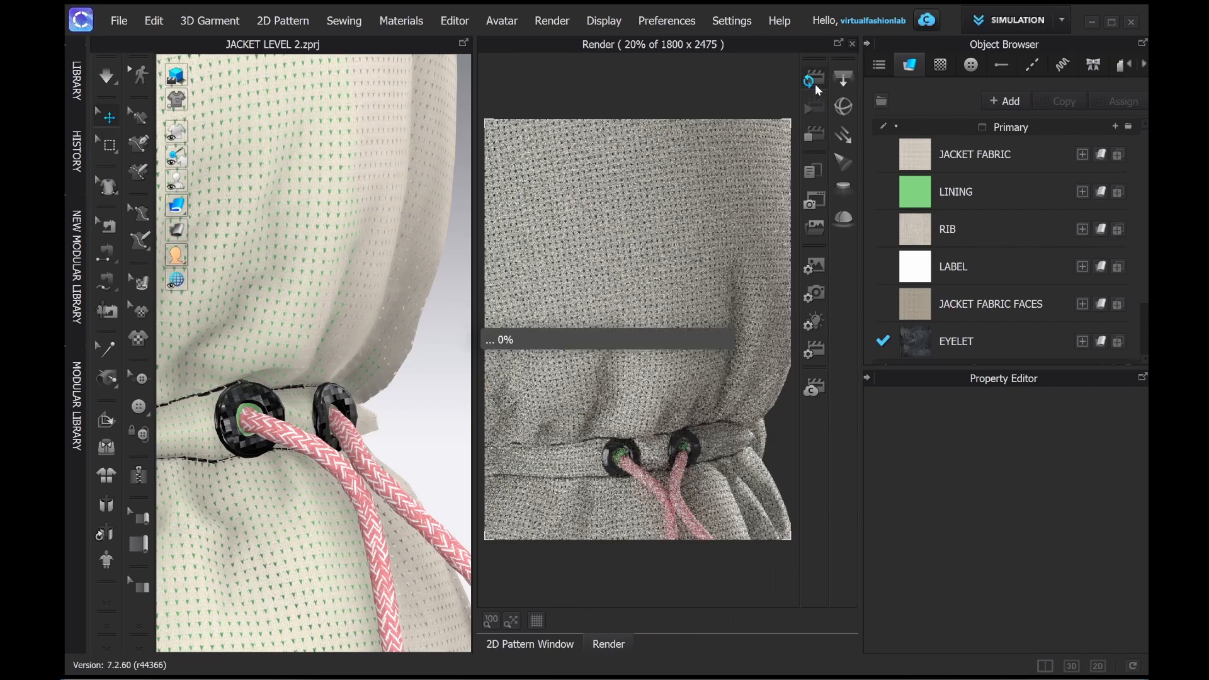